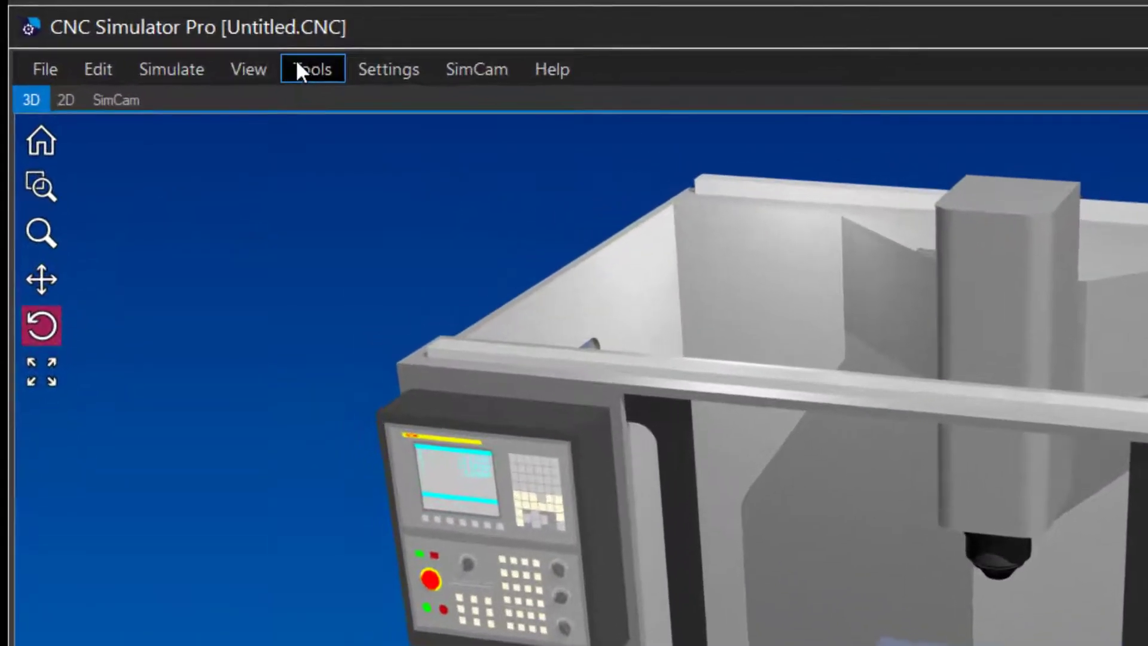
Step: Open the Polar coords Calculator from Tools > Helpers, starting at X100 Y100
{"action": "left_click", "coordinate": [310, 69]}
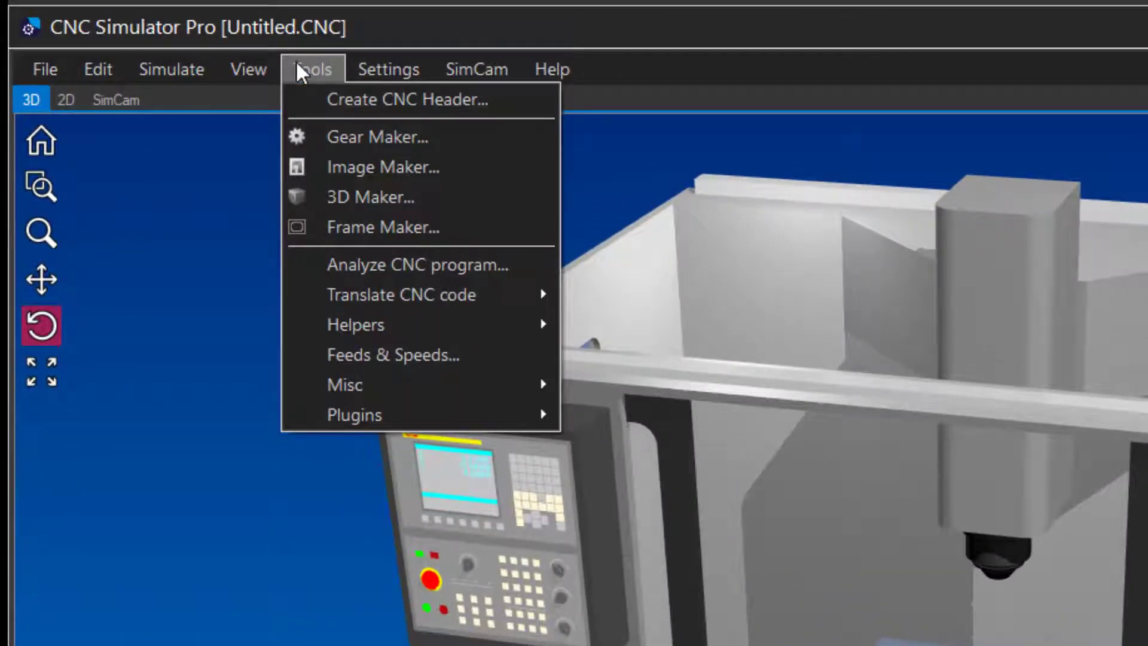
{"action": "mouse_move", "coordinate": [415, 264]}
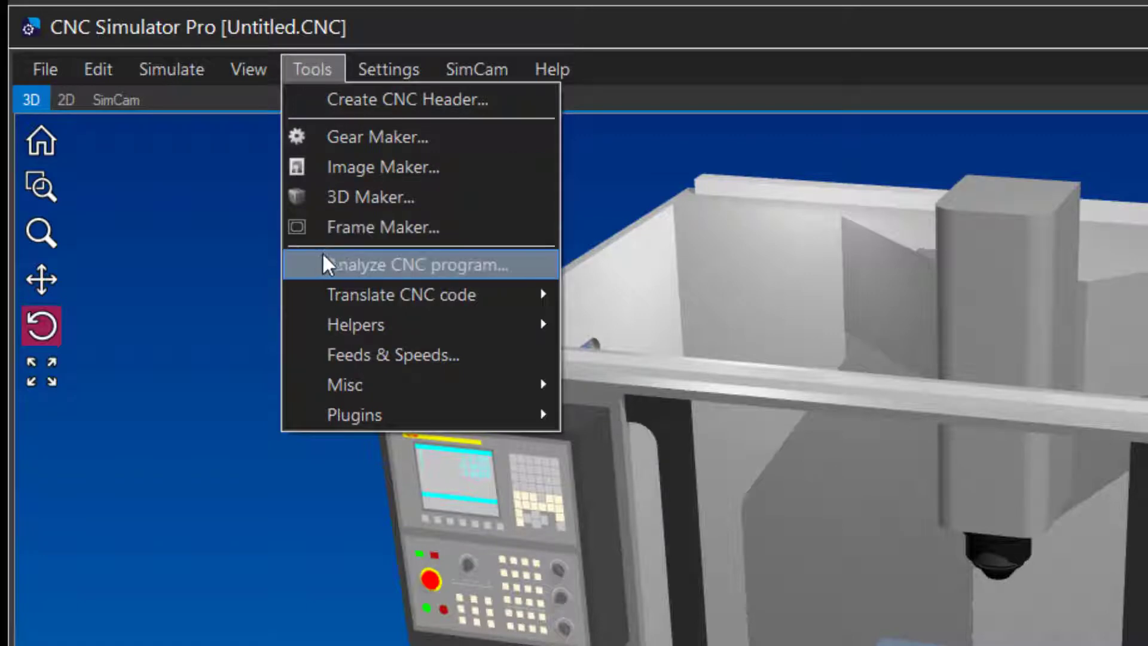
{"action": "mouse_move", "coordinate": [356, 324]}
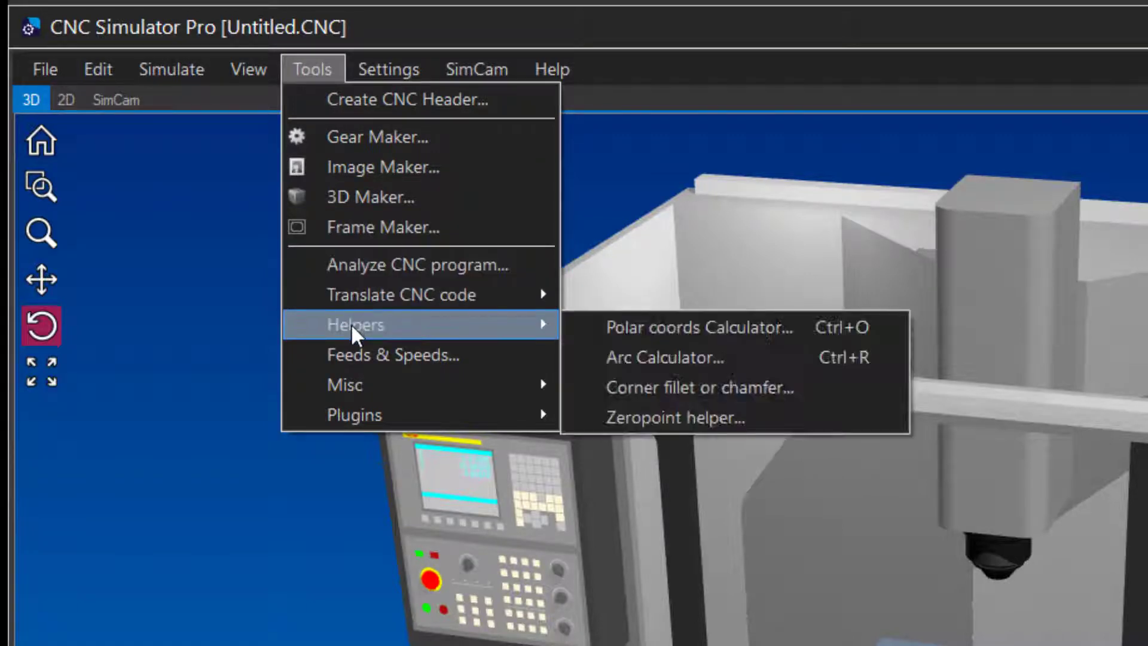
{"action": "mouse_move", "coordinate": [783, 335]}
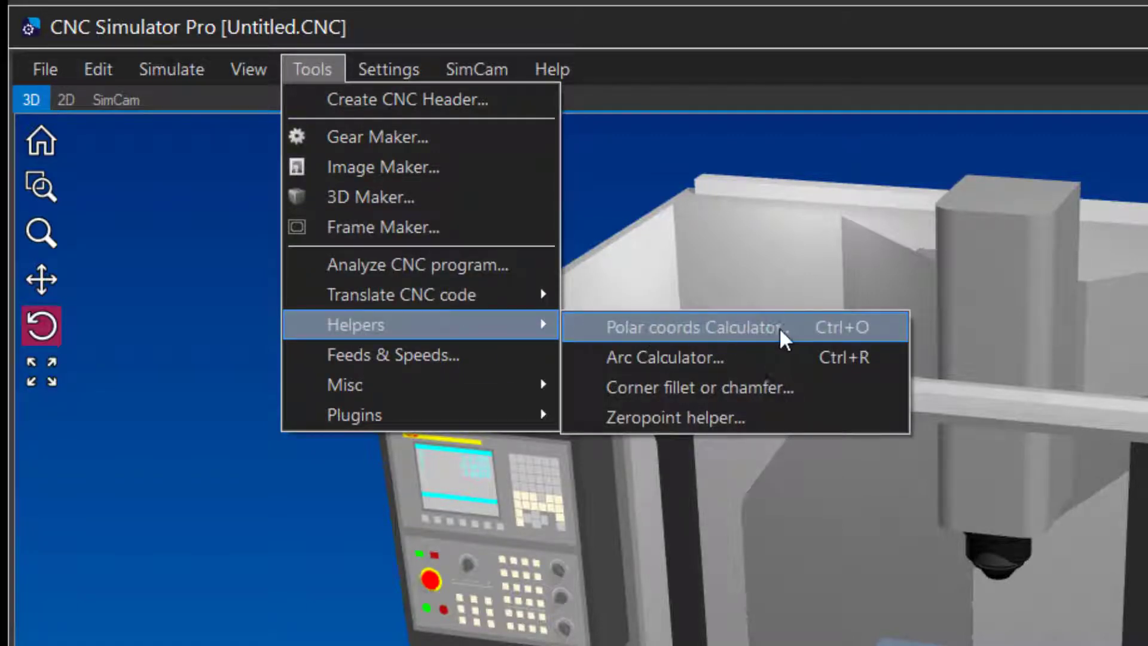
{"action": "left_click", "coordinate": [691, 327]}
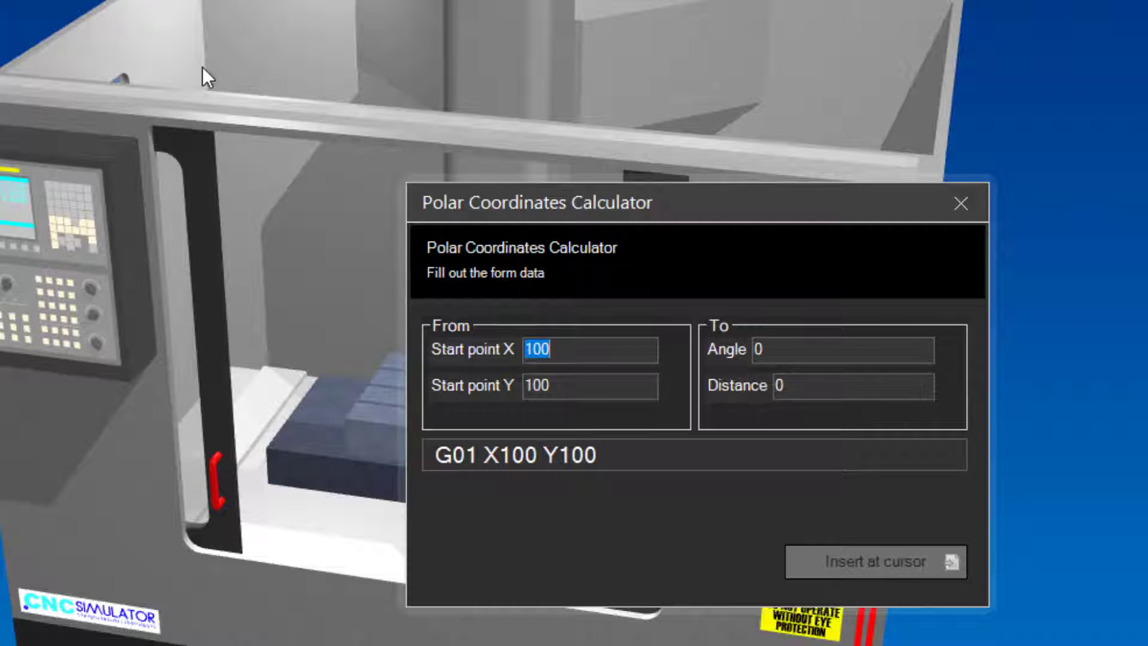
{"action": "mouse_move", "coordinate": [845, 132]}
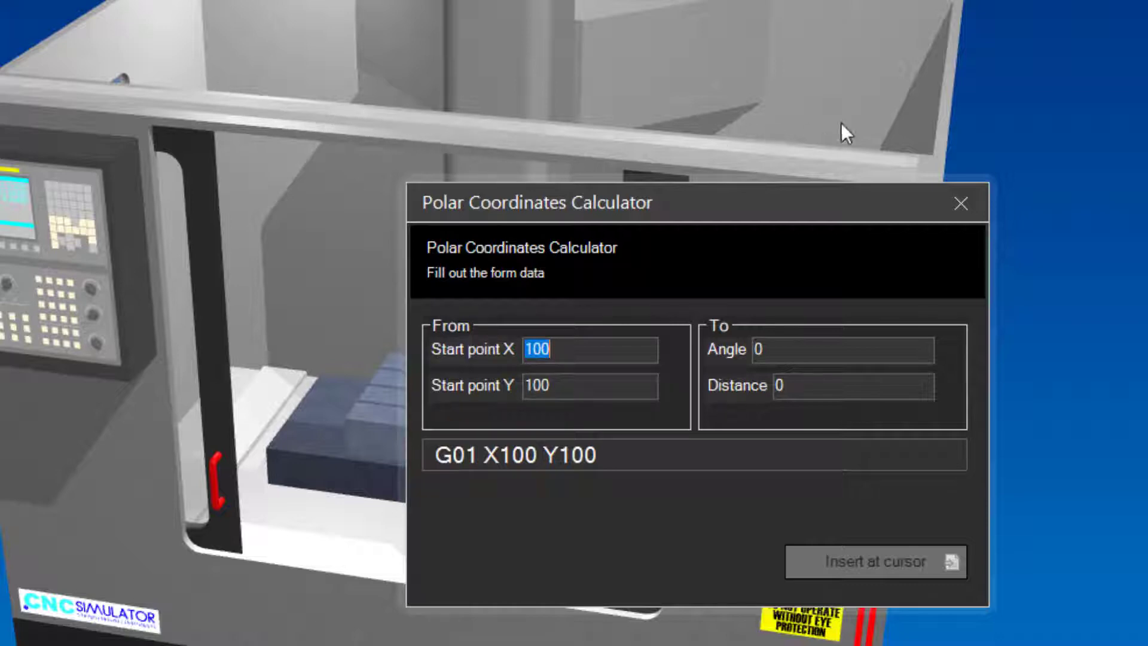
{"action": "mouse_move", "coordinate": [951, 121]}
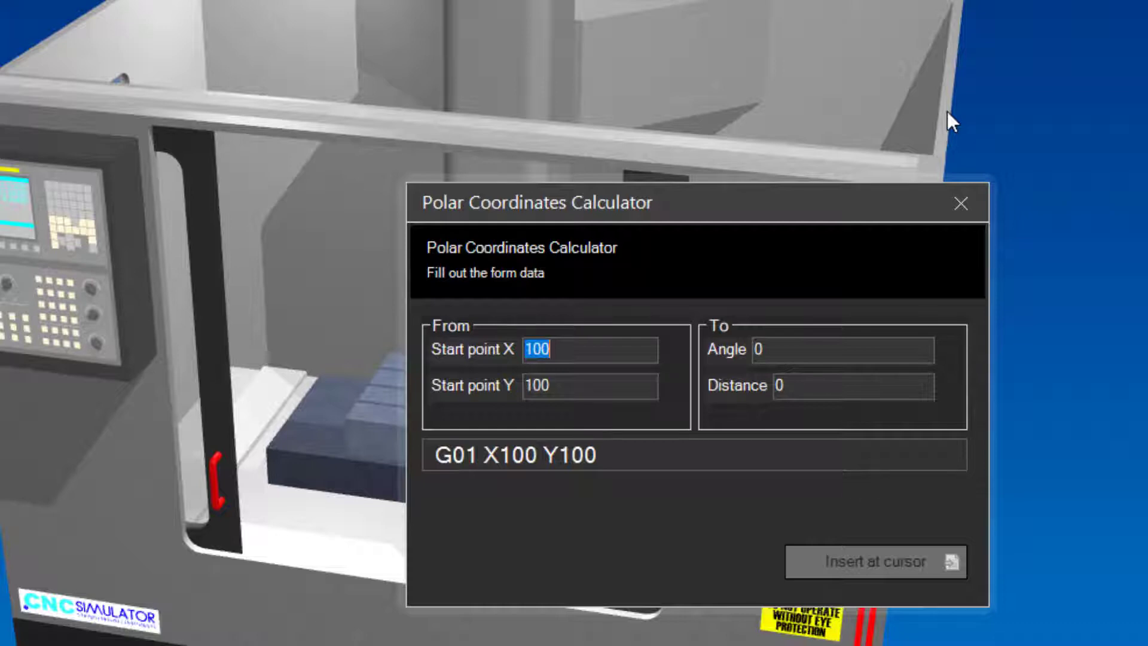
{"action": "mouse_move", "coordinate": [1001, 189]}
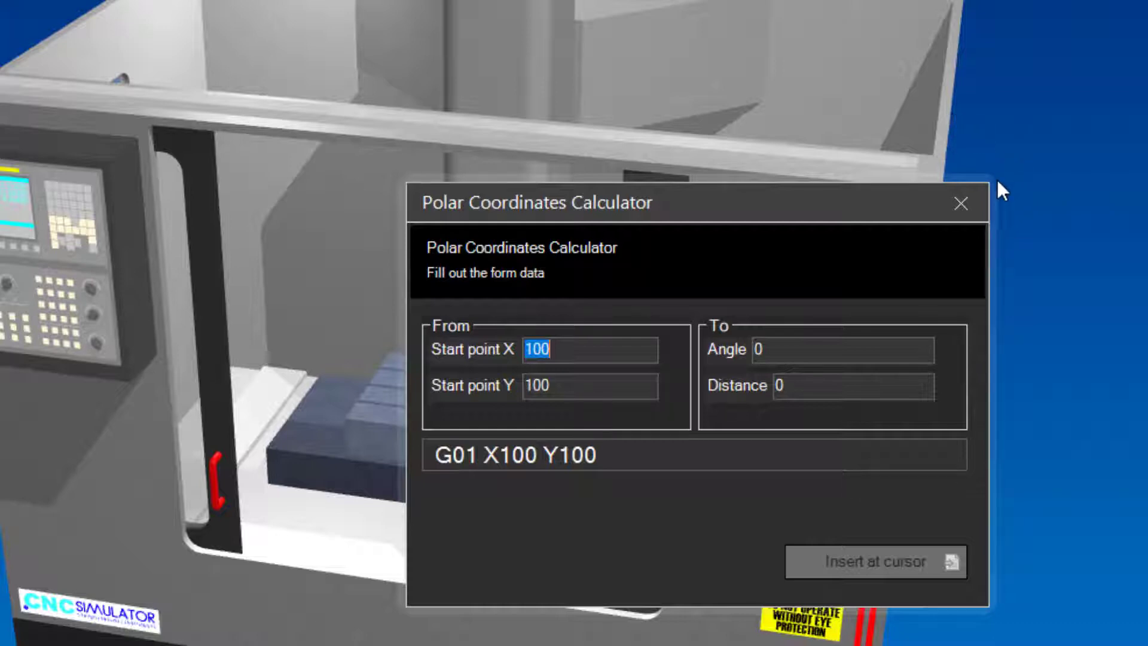
{"action": "mouse_move", "coordinate": [961, 203]}
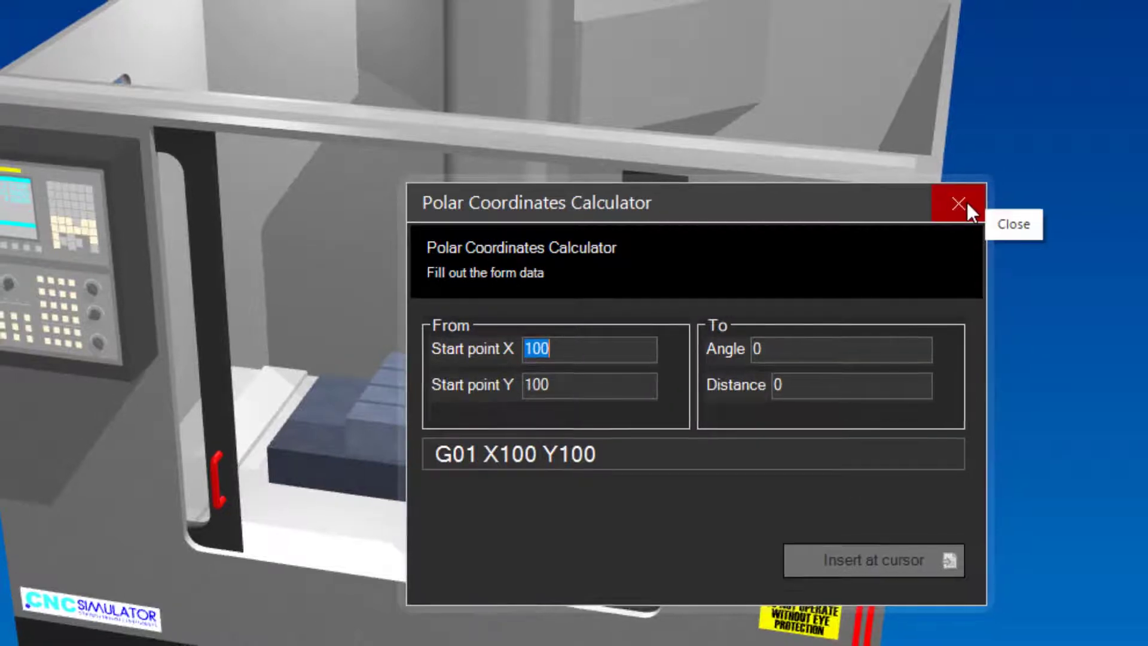
Step: Close the Polar Coordinates Calculator with its X button, inserting nothing
{"action": "left_click", "coordinate": [958, 203]}
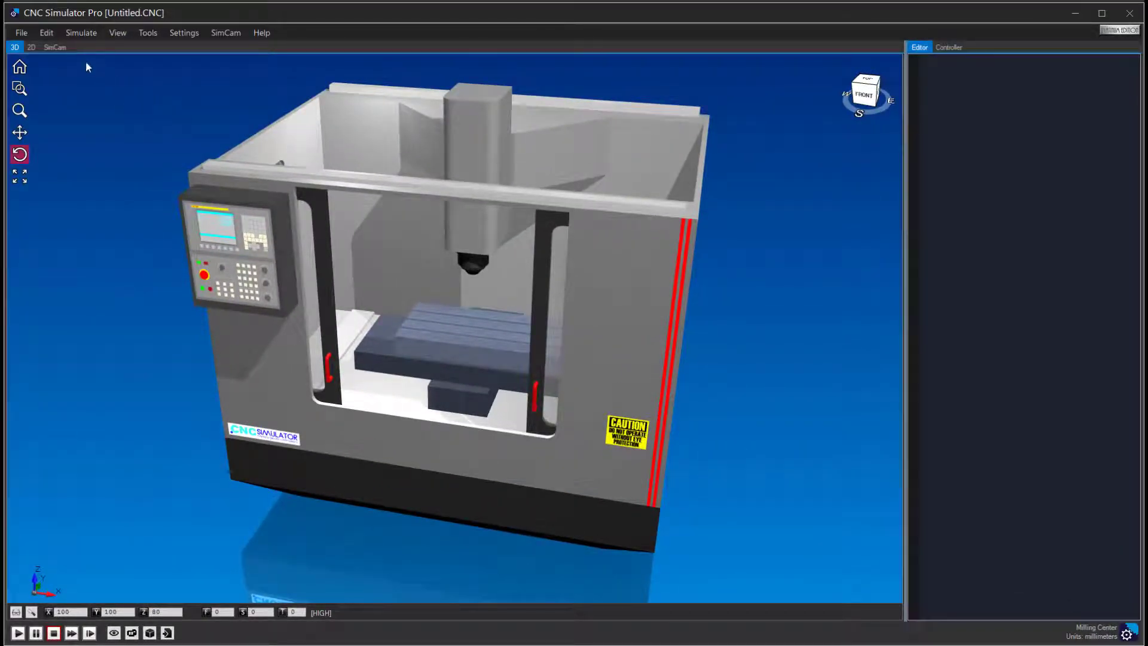
Step: Show the SimCam drawing of the 50 mm path with 45° and 135° angles
{"action": "left_click", "coordinate": [55, 47]}
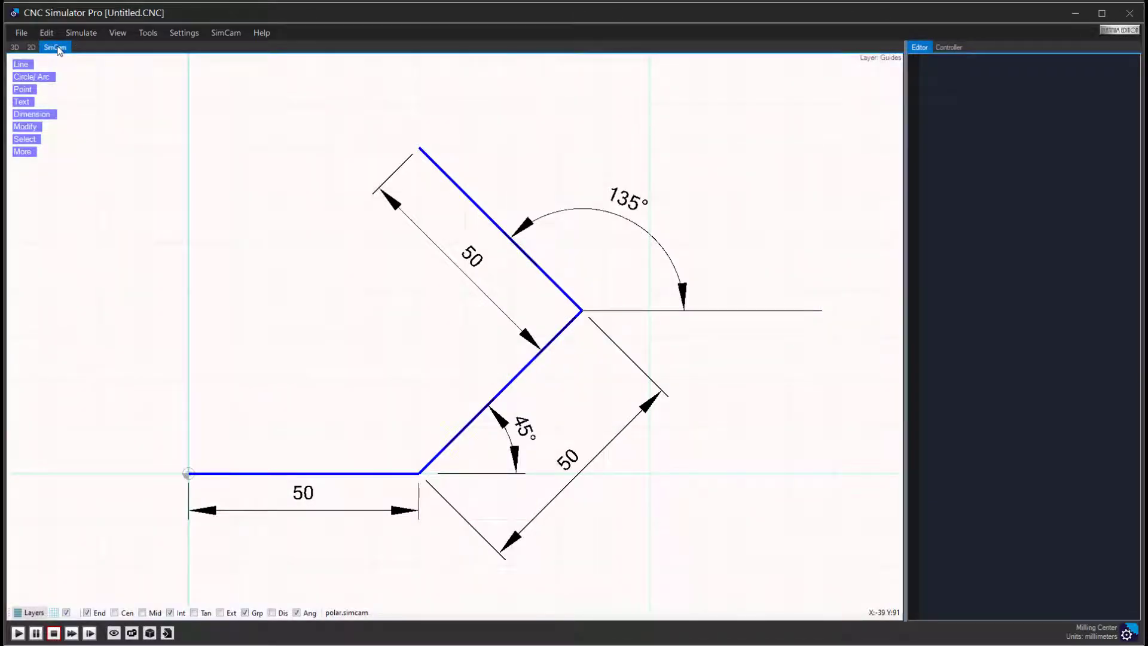
{"action": "mouse_move", "coordinate": [230, 480]}
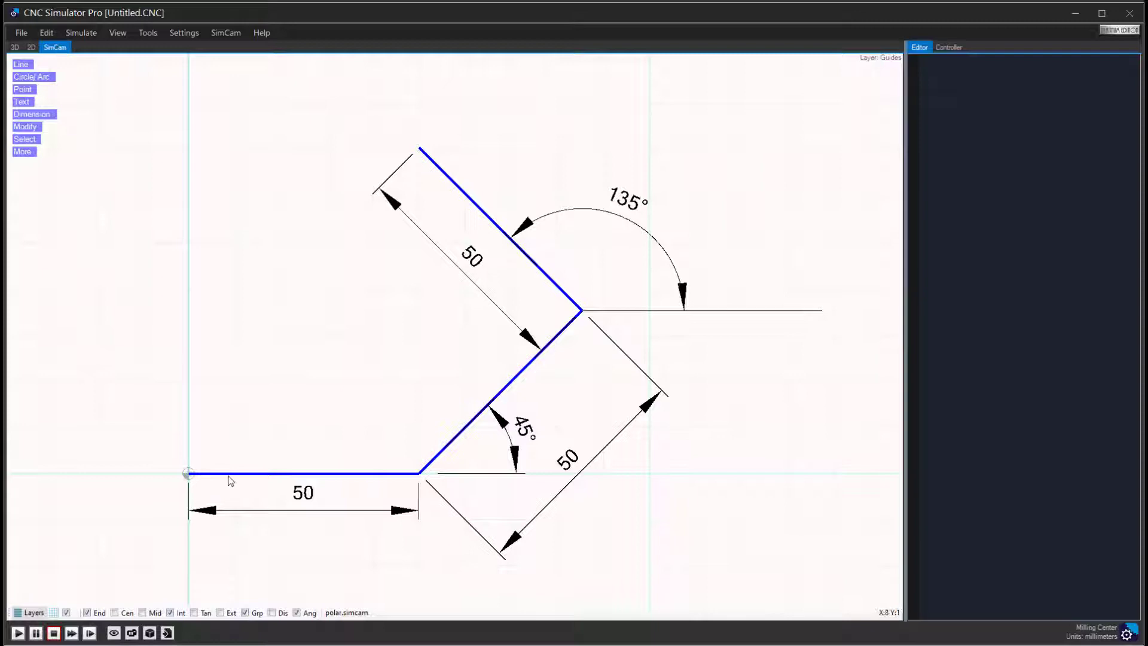
{"action": "mouse_move", "coordinate": [366, 408]}
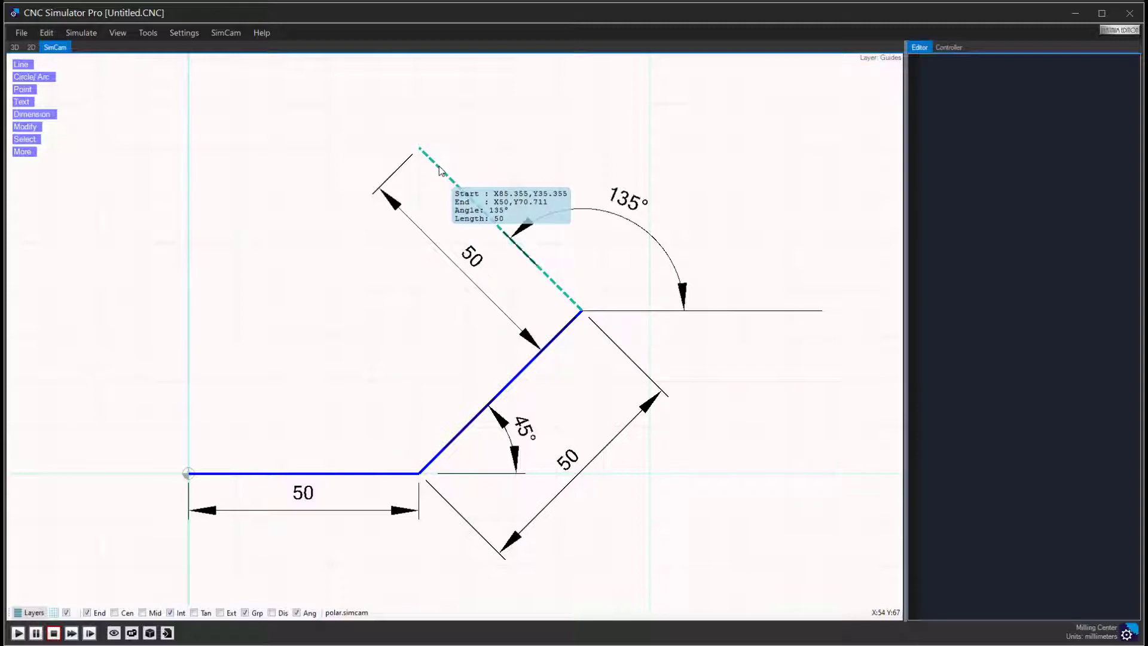
{"action": "left_click", "coordinate": [420, 150]}
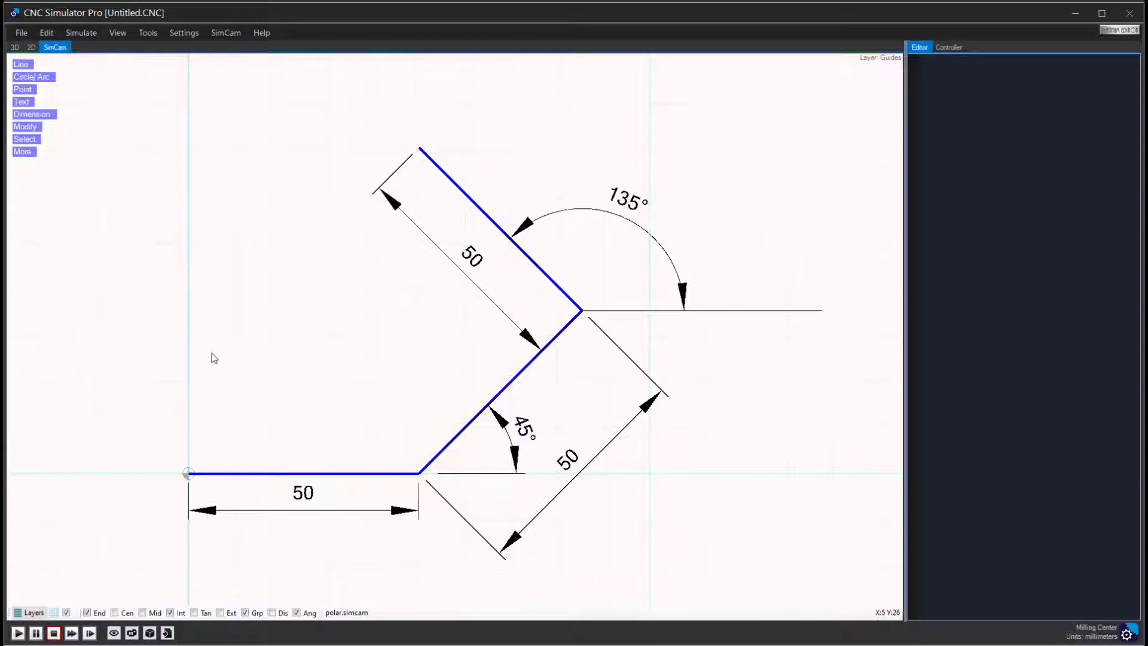
Step: Enter '$AddEmbeddedRegPart 1 20 20' and '$ReadTasEmbeddedTool' as the first program lines
{"action": "type", "text": "$"}
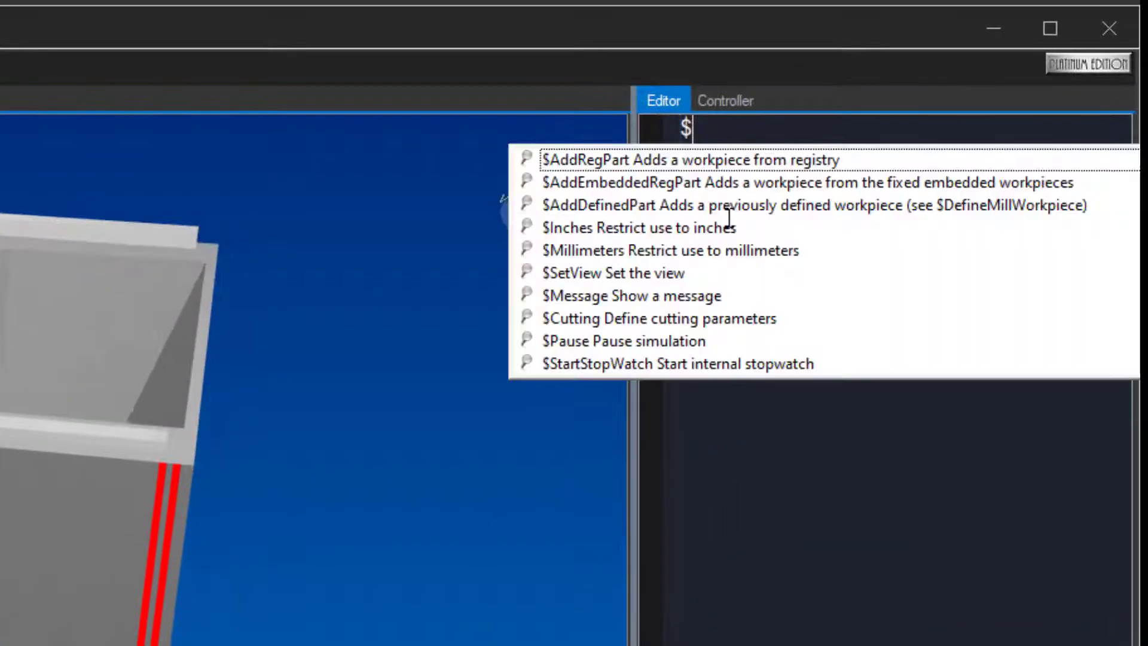
{"action": "type", "text": "Addew"}
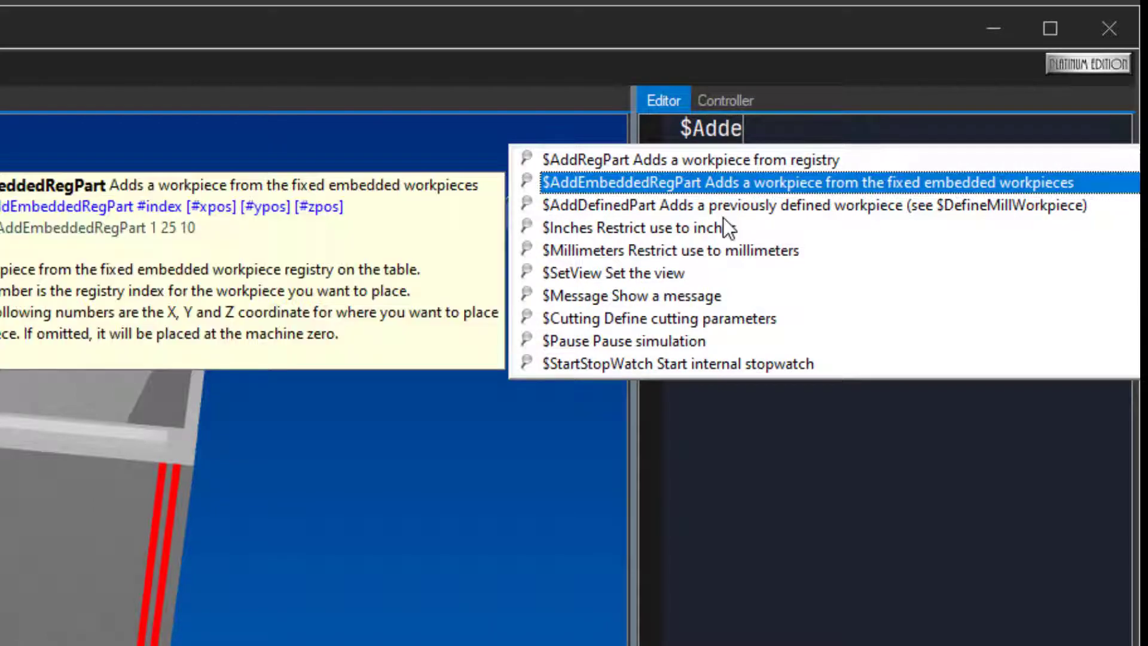
{"action": "left_click", "coordinate": [805, 182]}
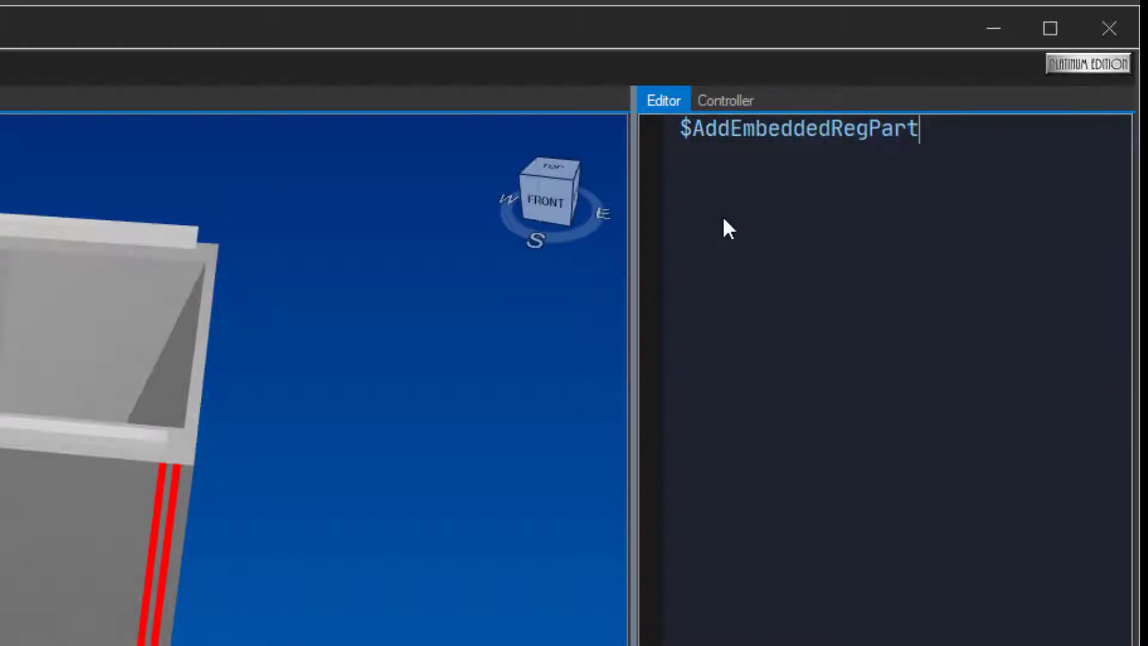
{"action": "type", "text": "1"}
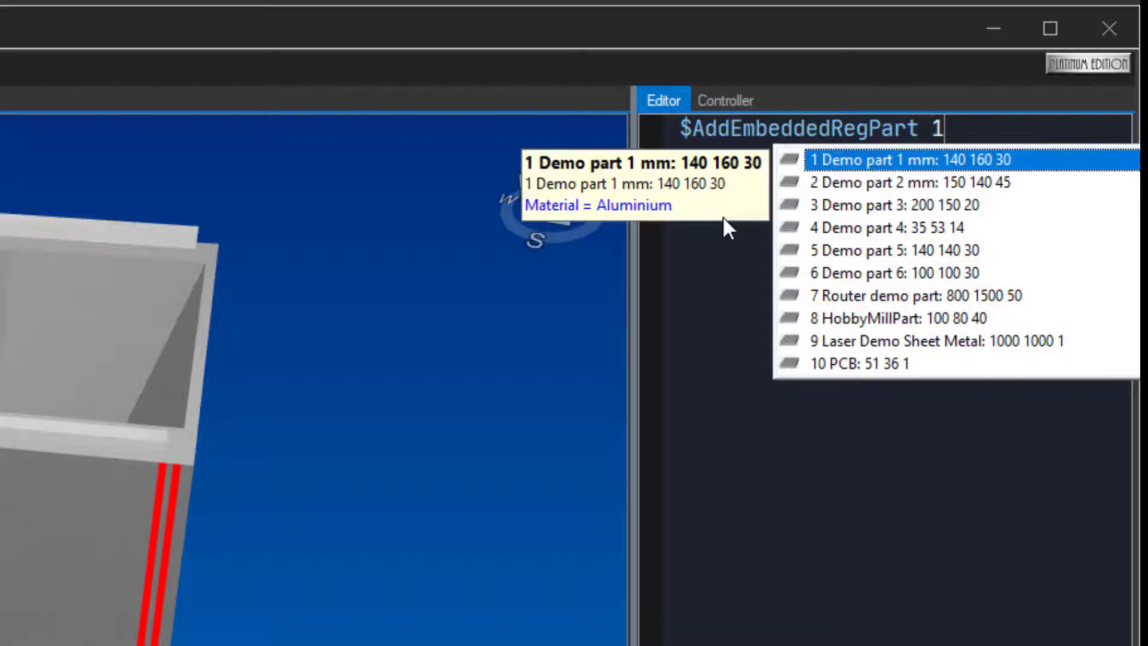
{"action": "type", "text": "20 20"}
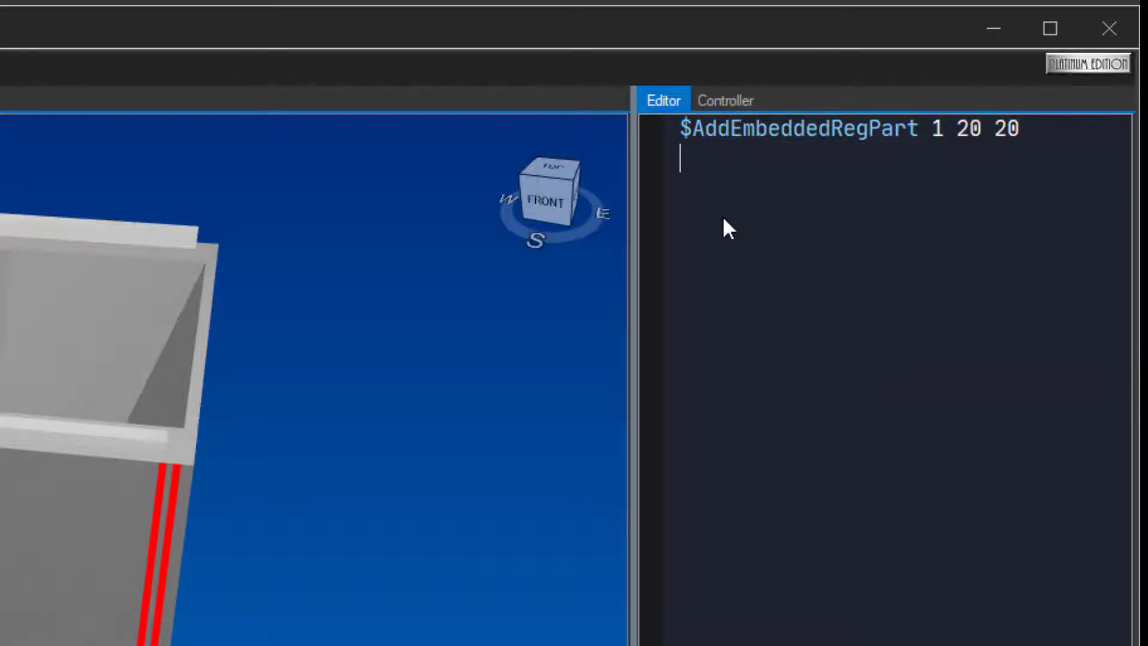
{"action": "type", "text": "$Read"}
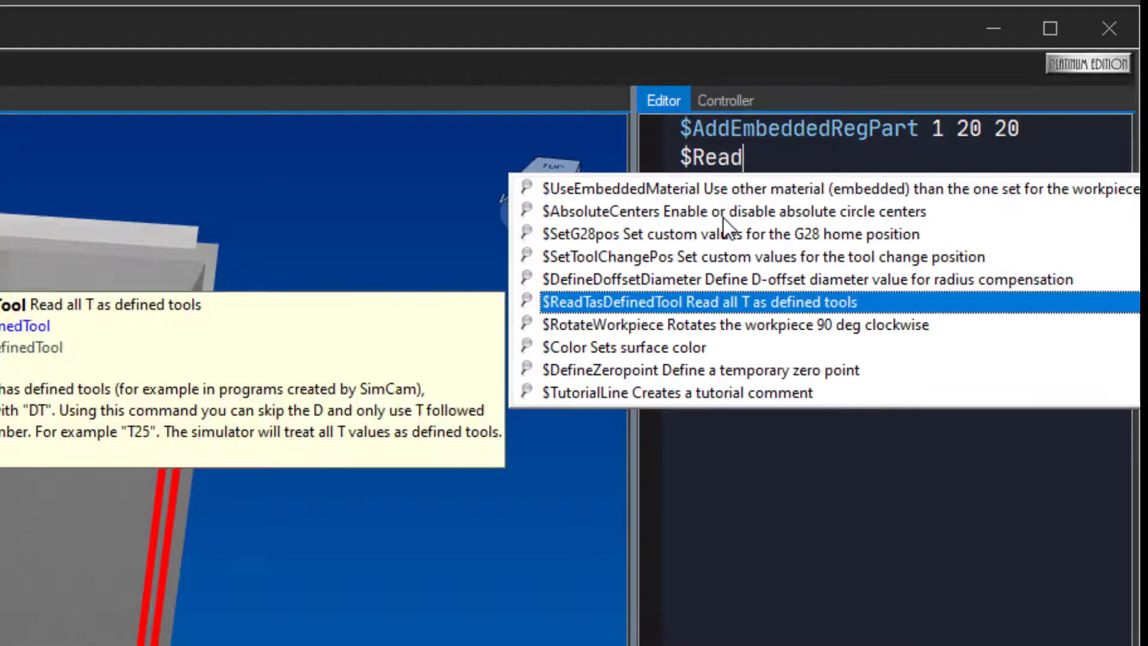
{"action": "type", "text": "Tase"}
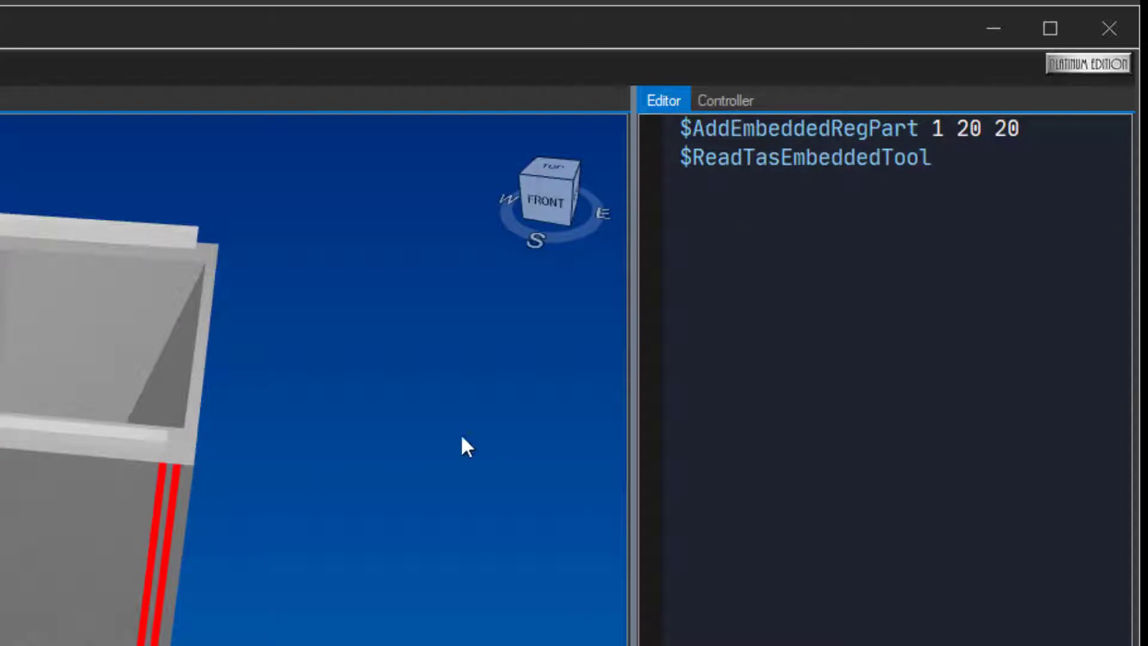
Step: Type the line 'G92 X20 Y20 Z30' and begin the T2 M06 line
{"action": "type", "text": "G92"}
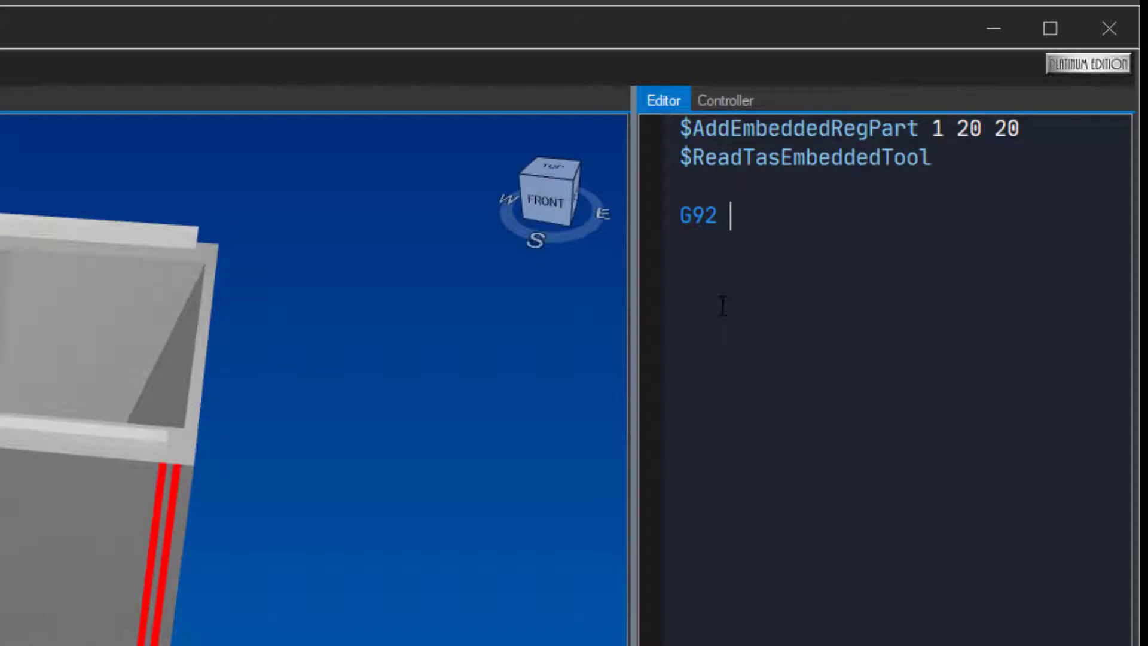
{"action": "type", "text": "X20"}
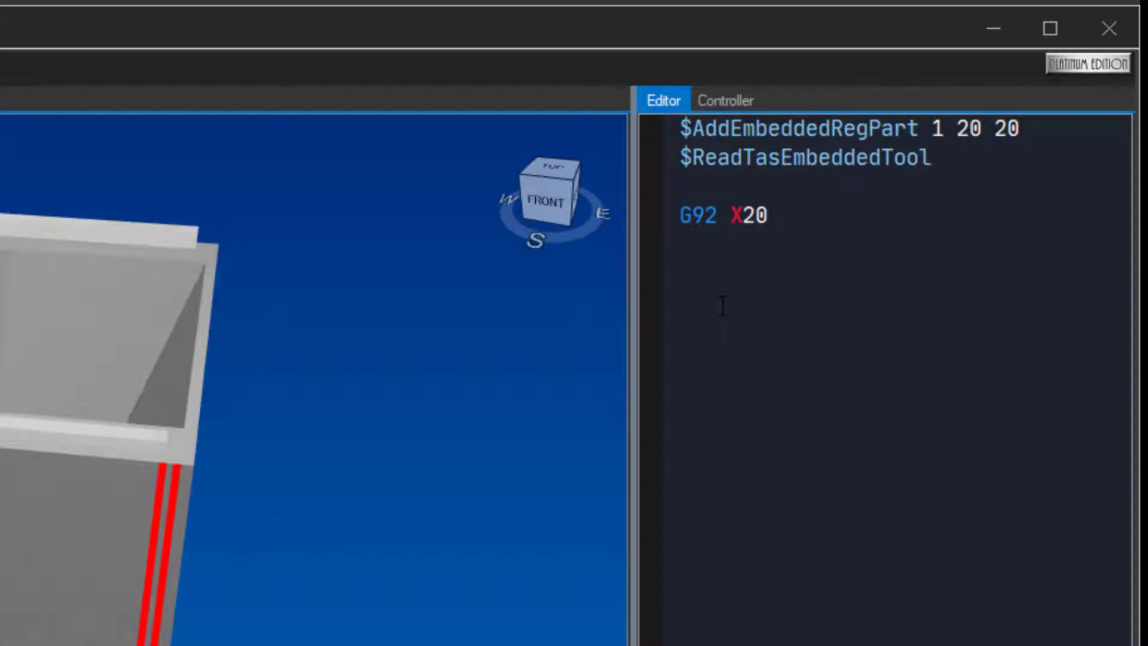
{"action": "type", "text": "Y20"}
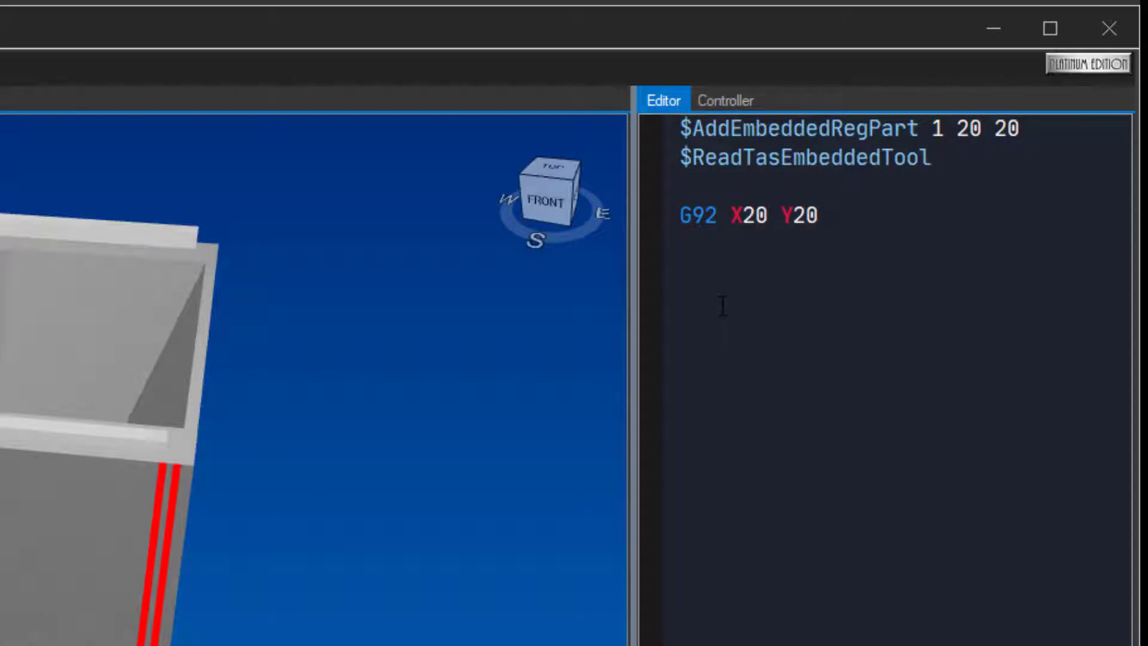
{"action": "type", "text": "Z30"}
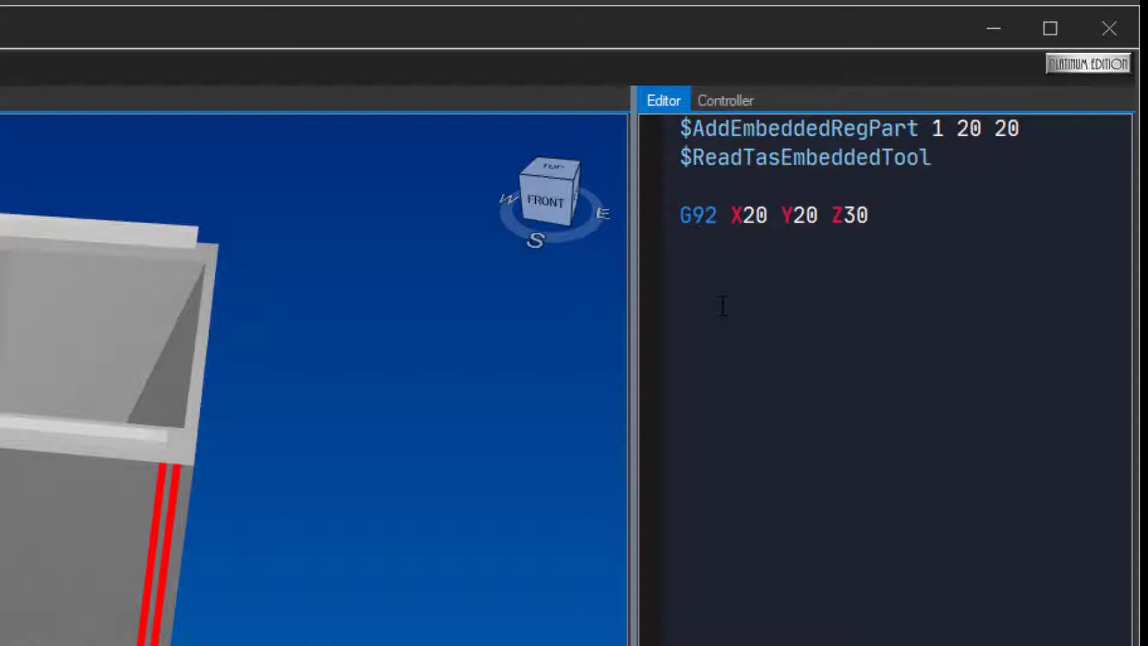
{"action": "type", "text": "T2 M06"}
{"action": "type", "text": "G00"}
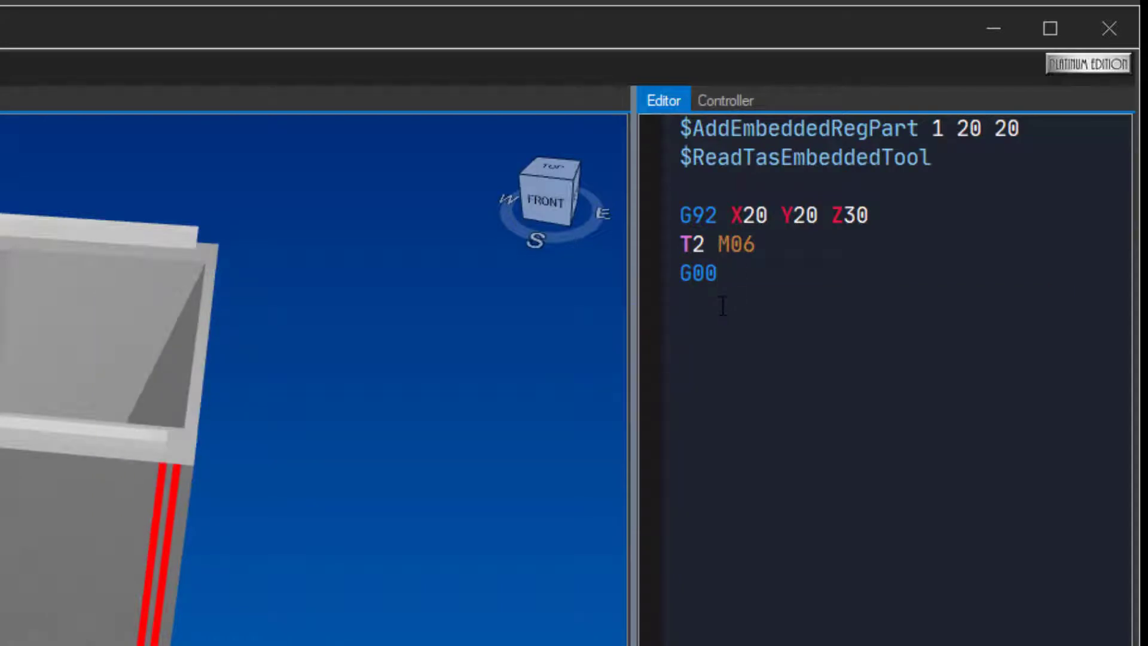
Step: Add the rapid approach 'G00 X-10 Y-10' followed by 'Z2'
{"action": "type", "text": "X-10"}
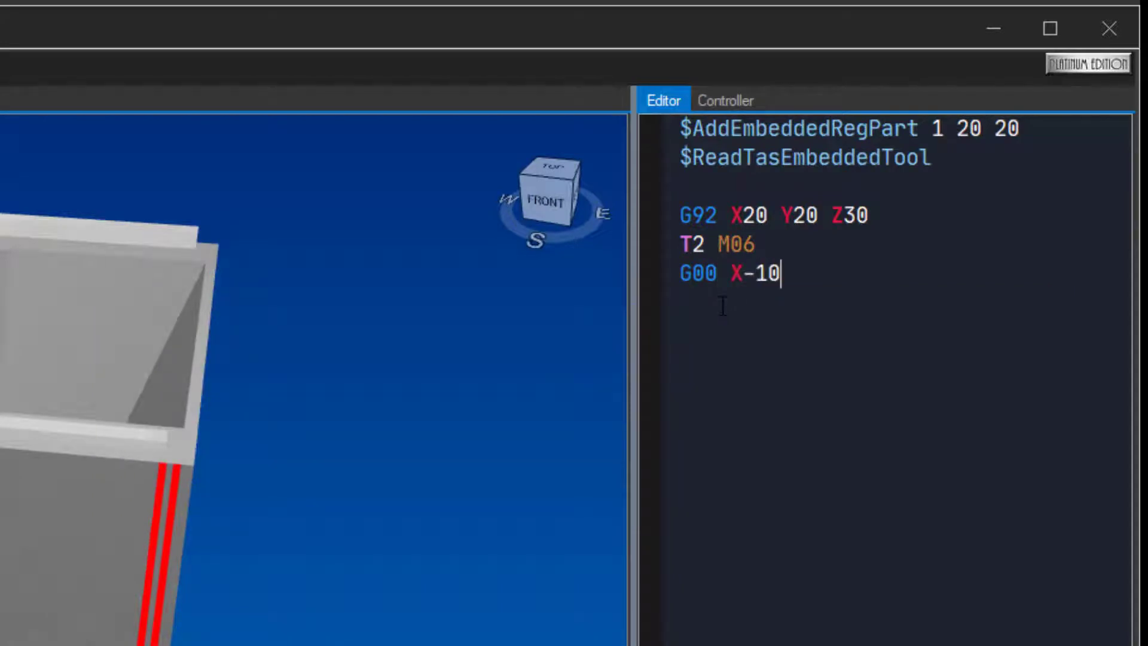
{"action": "type", "text": "\" \""}
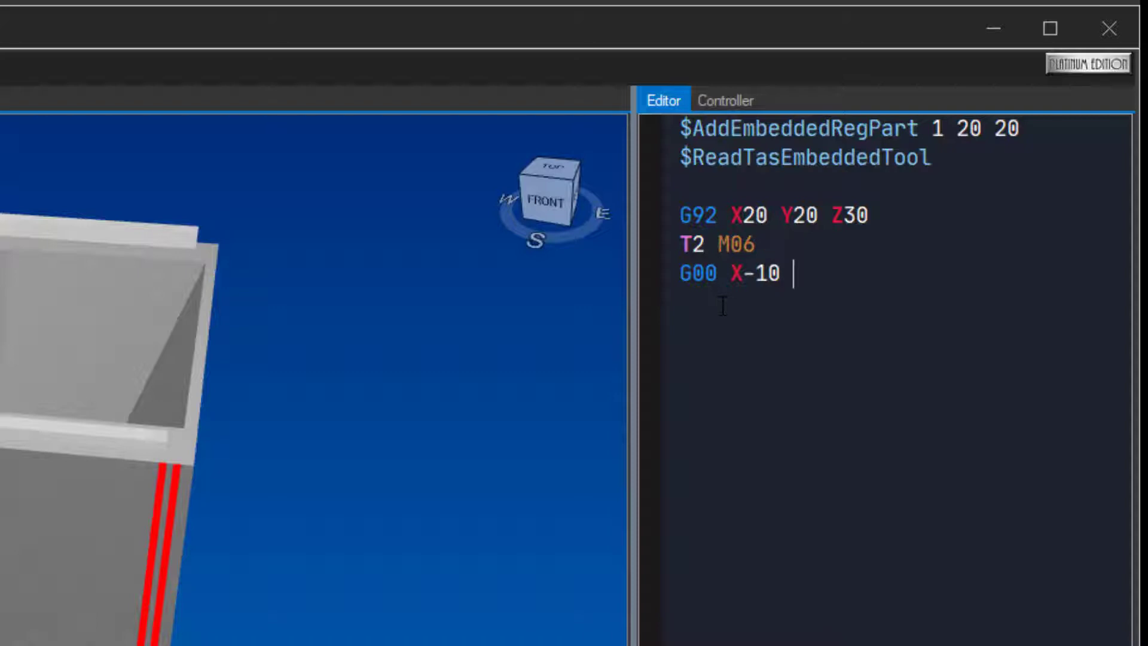
{"action": "type", "text": "Y-1"}
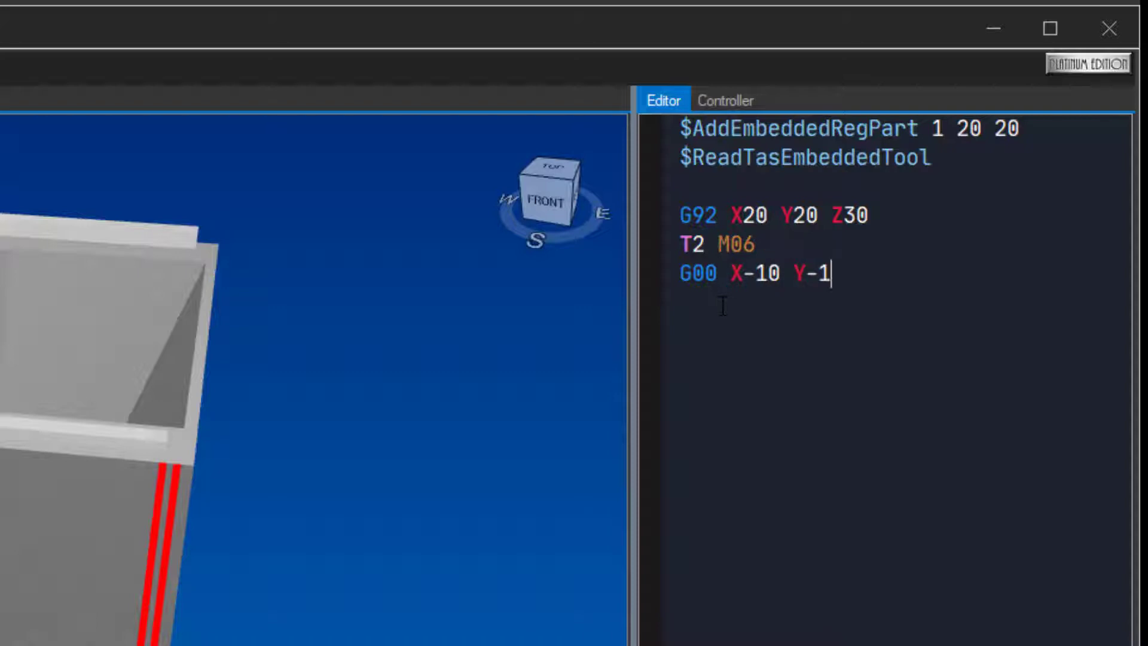
{"action": "type", "text": "0"}
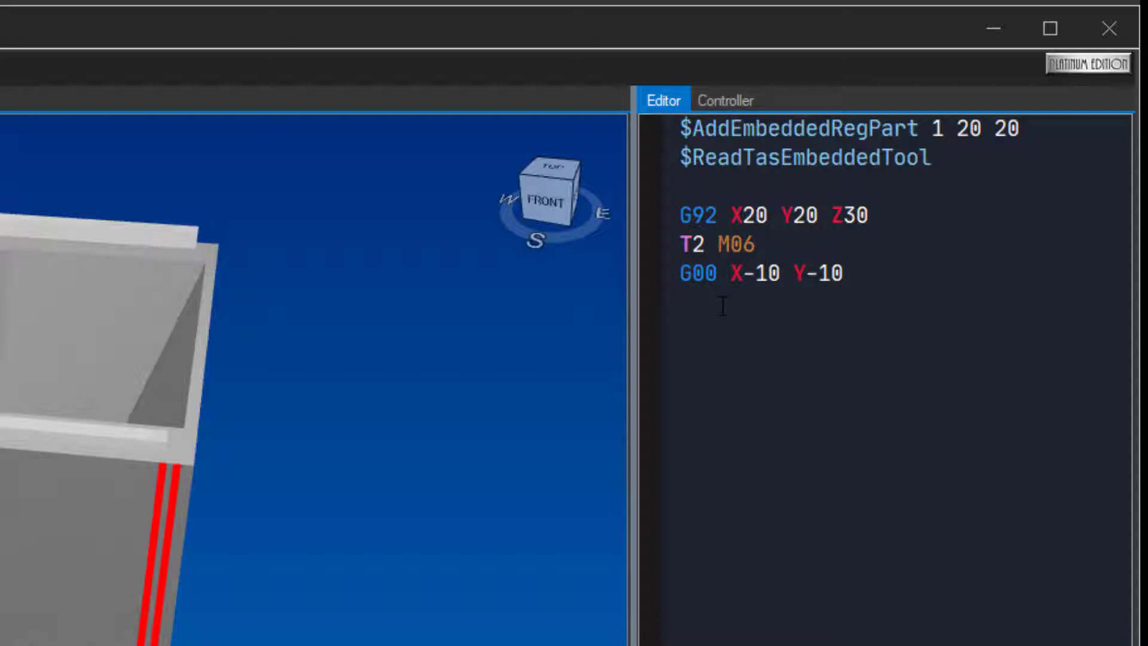
{"action": "type", "text": "Z2"}
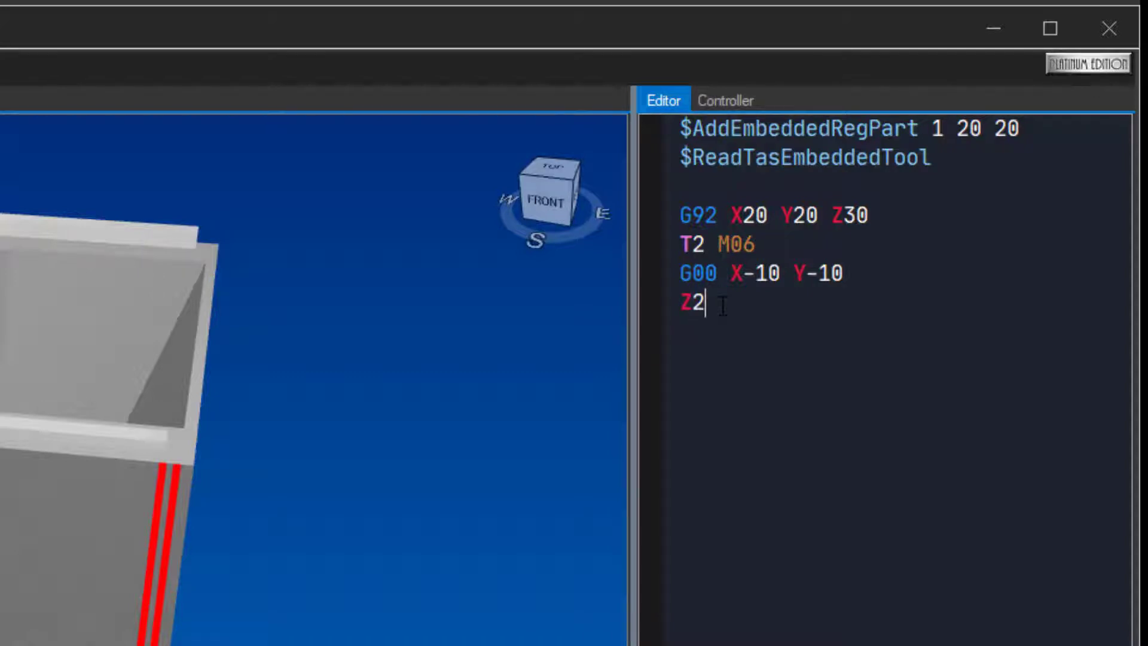
Step: Add the plunge line 'G01 Z-1 M03 S1000 F200'
{"action": "type", "text": "G"}
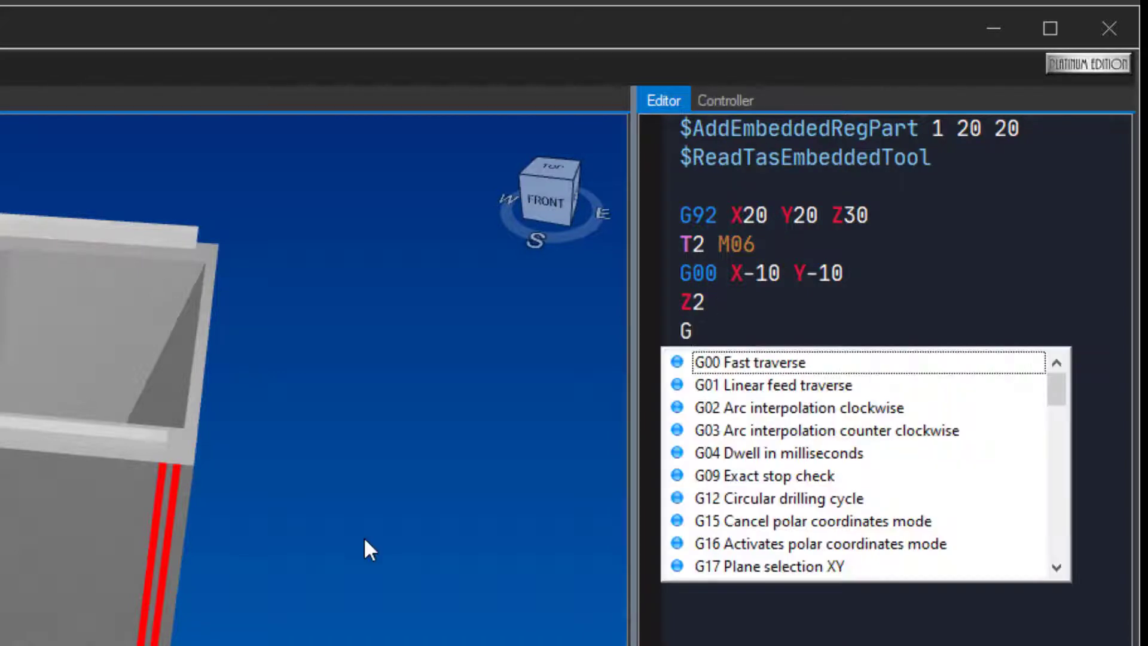
{"action": "type", "text": "01"}
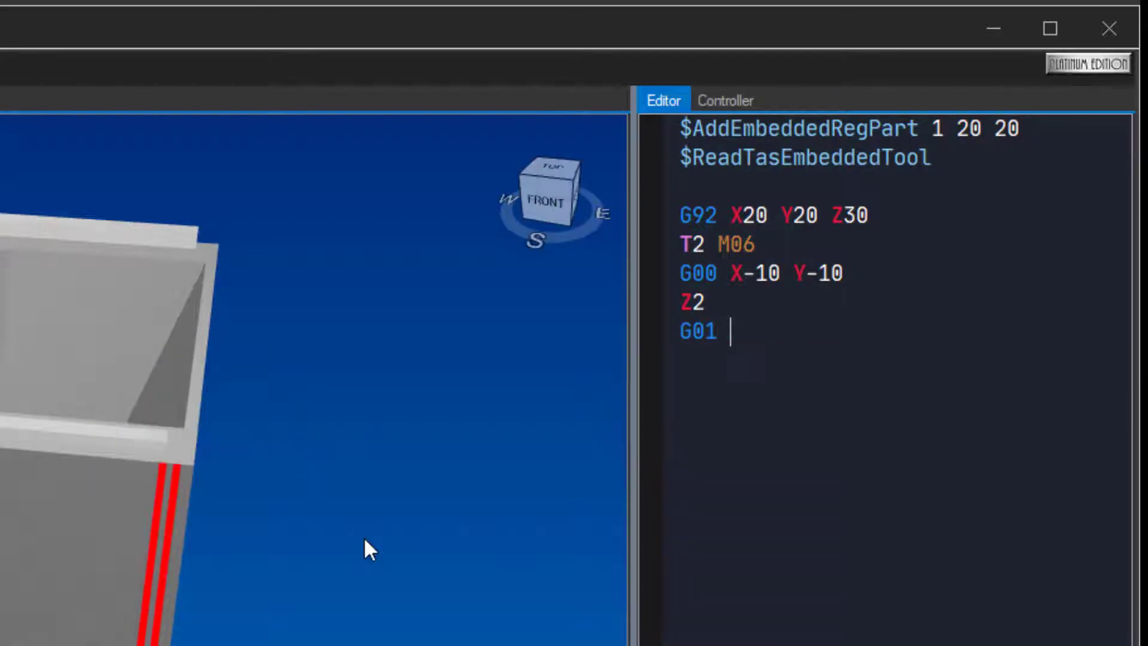
{"action": "type", "text": "Z"}
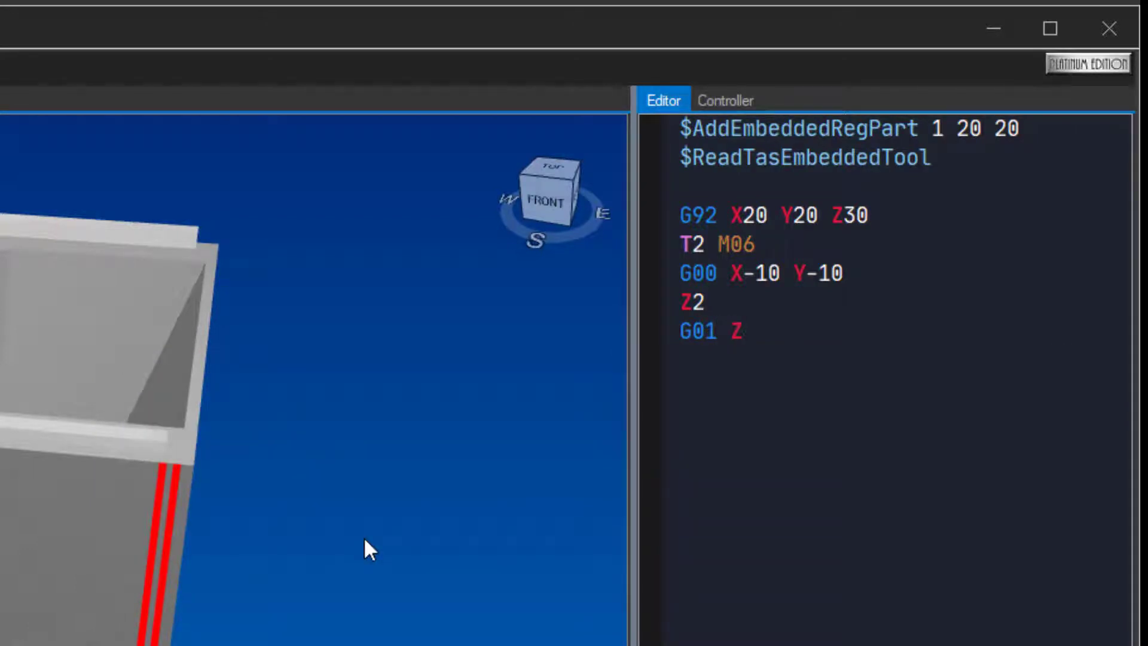
{"action": "type", "text": "-1"}
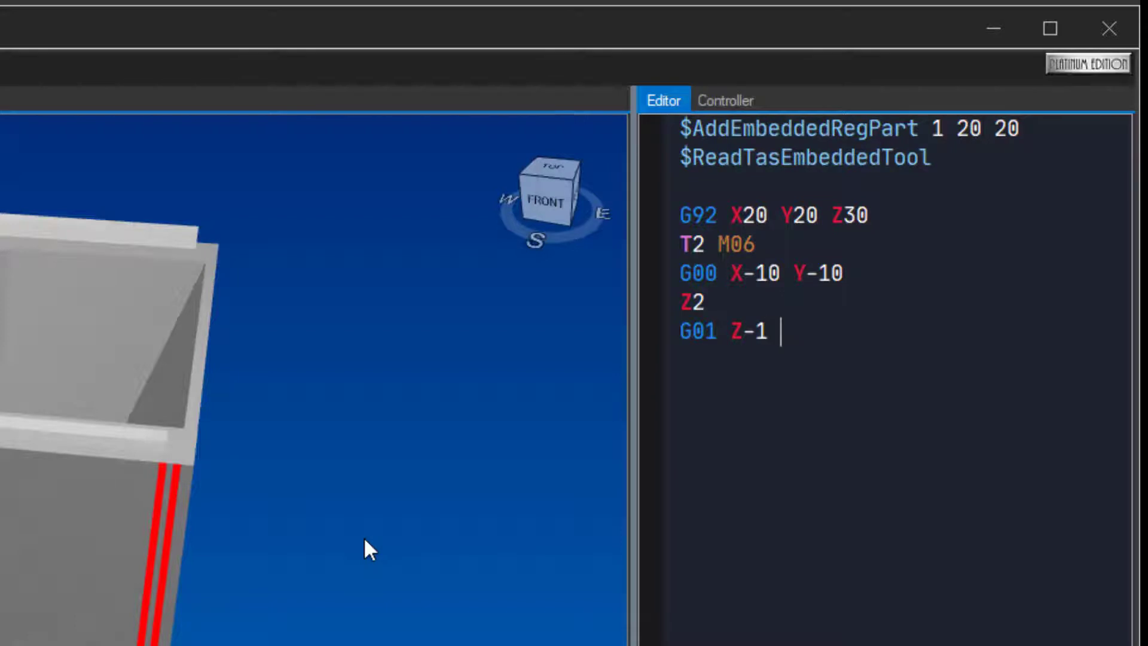
{"action": "type", "text": "M03 S"}
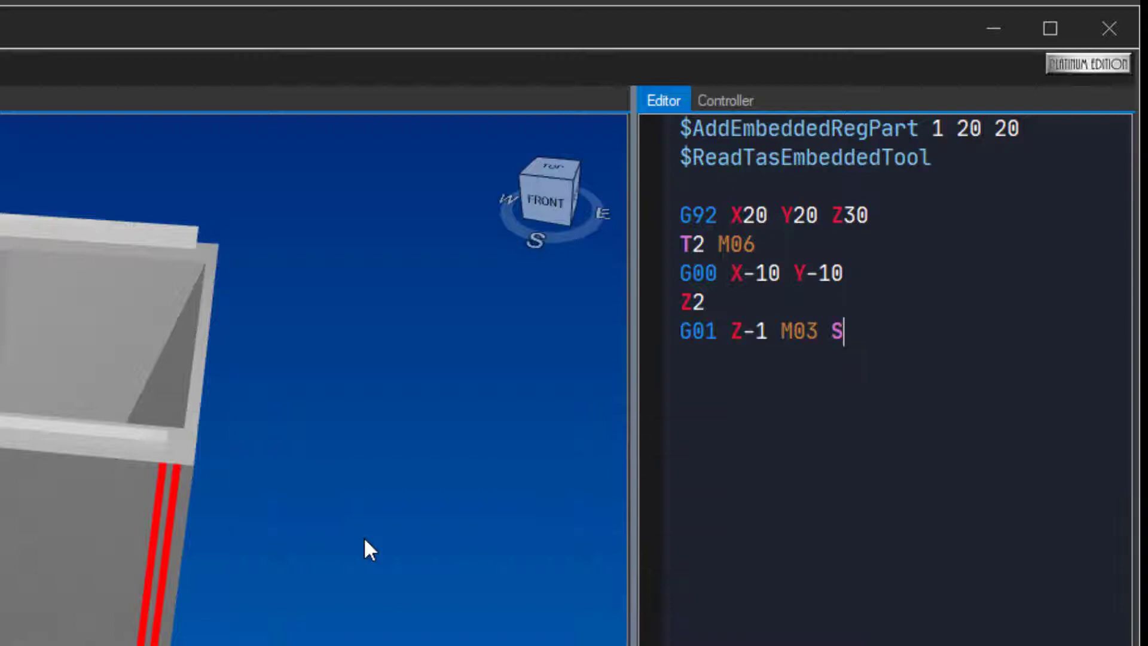
{"action": "type", "text": "1000"}
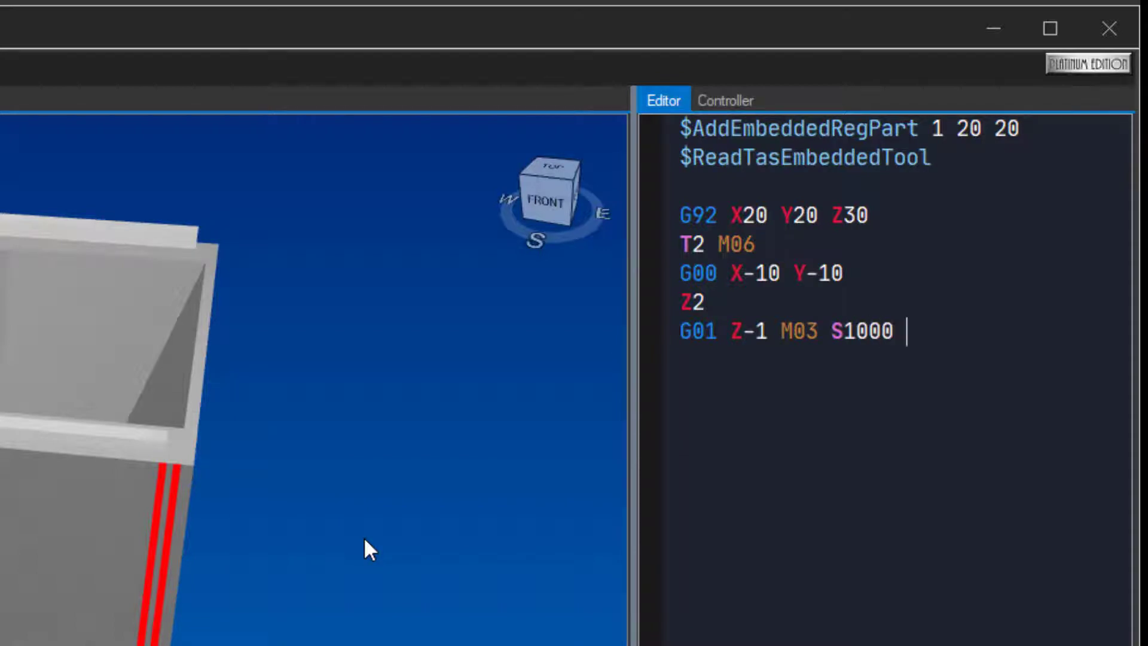
{"action": "type", "text": "F200"}
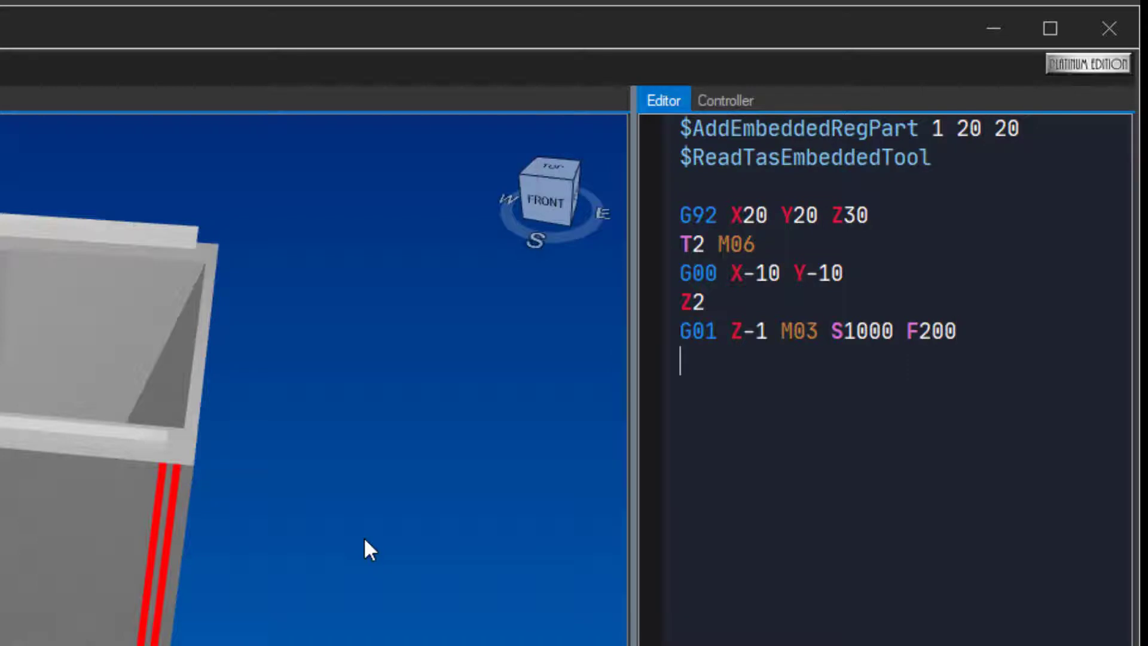
Step: Add the moves 'X0 Y0' and 'X50', then view the SimCam path drawing
{"action": "type", "text": "X0 YT"}
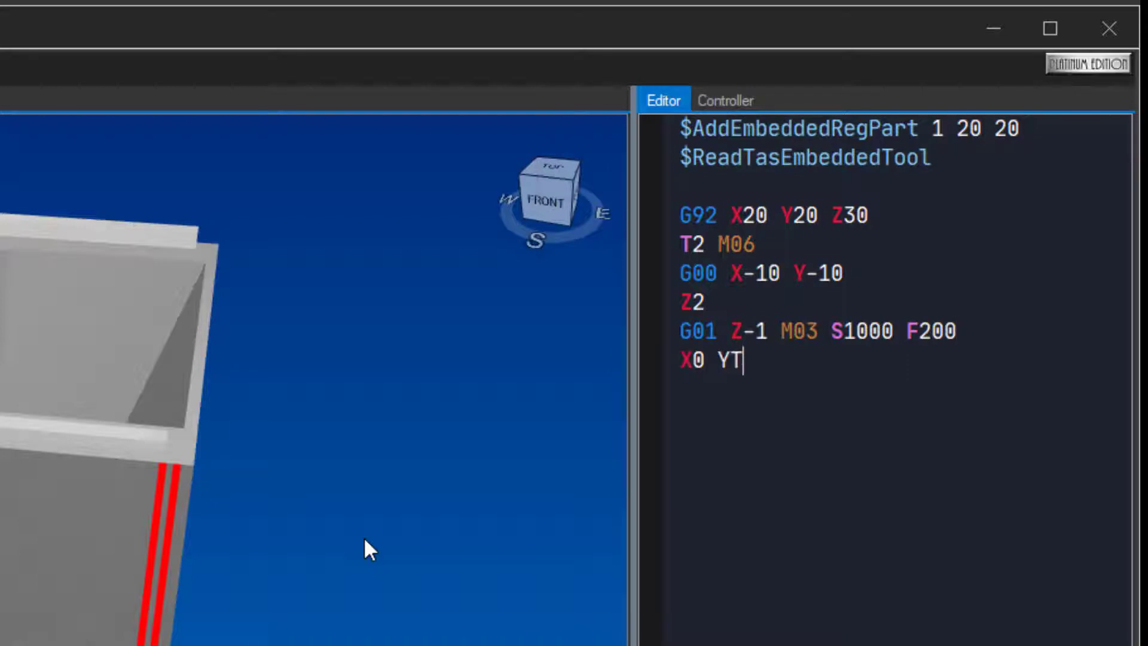
{"action": "type", "text": "0"}
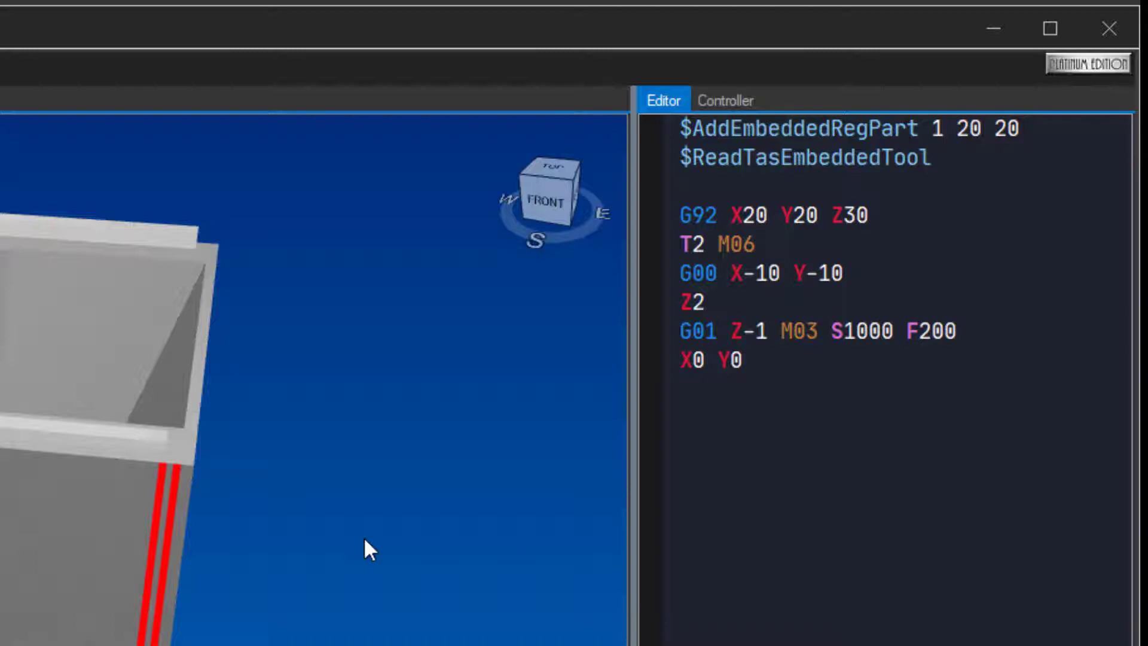
{"action": "type", "text": "X50"}
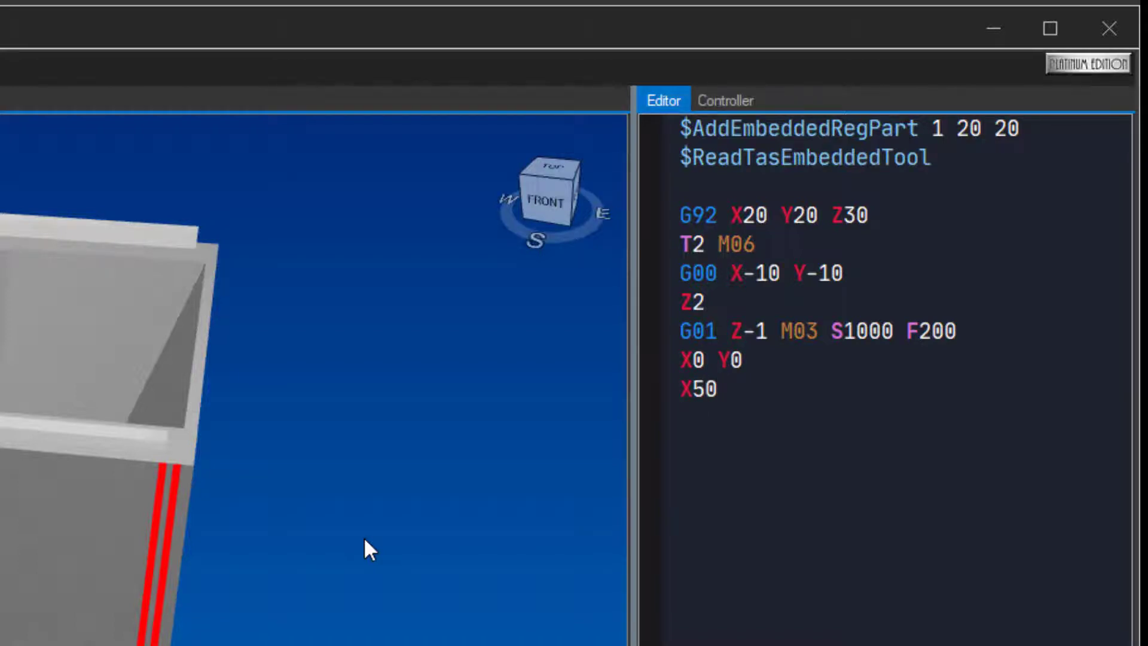
{"action": "left_click", "coordinate": [56, 46]}
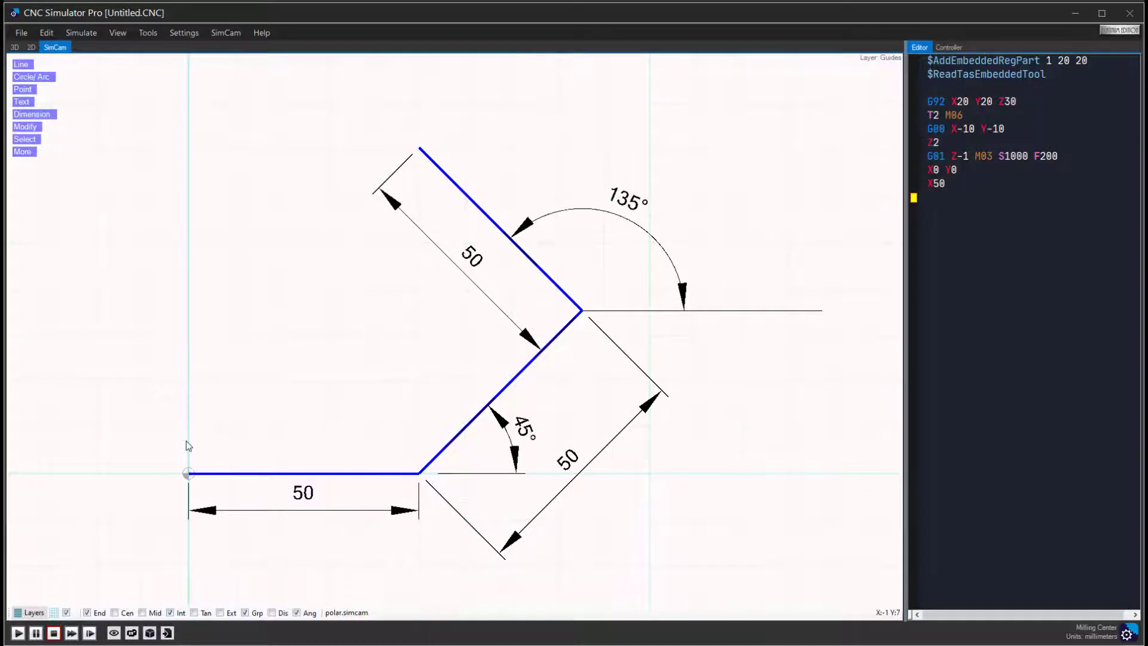
Step: Play the program in the 3D view, cutting the shallow groove to X50
{"action": "left_click", "coordinate": [13, 47]}
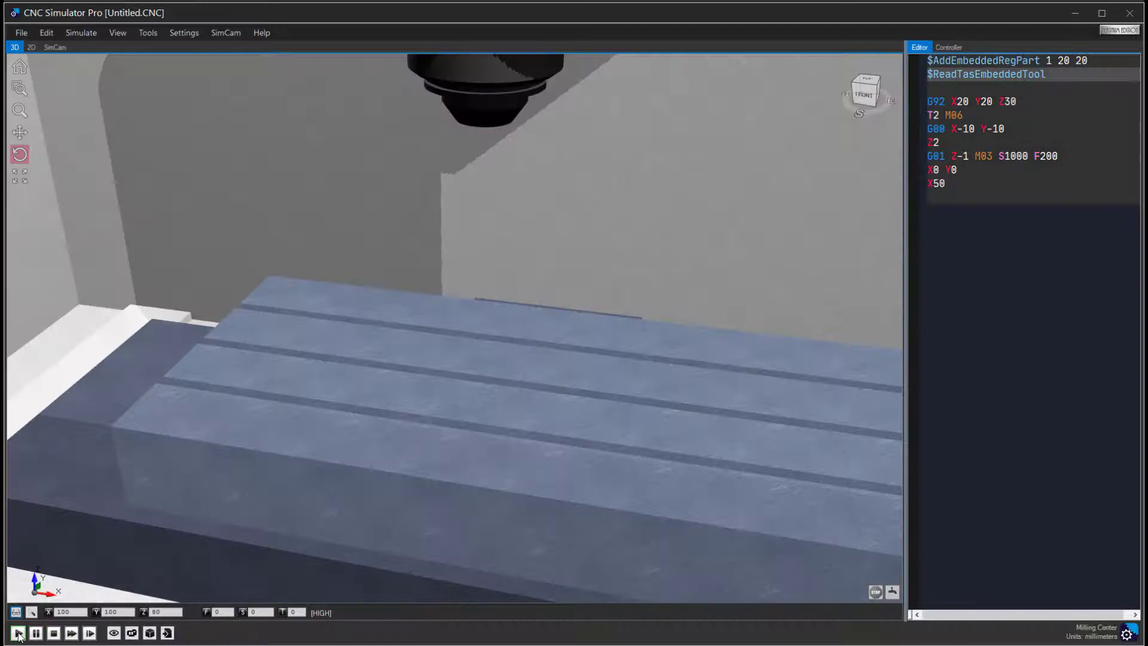
{"action": "left_click", "coordinate": [17, 632]}
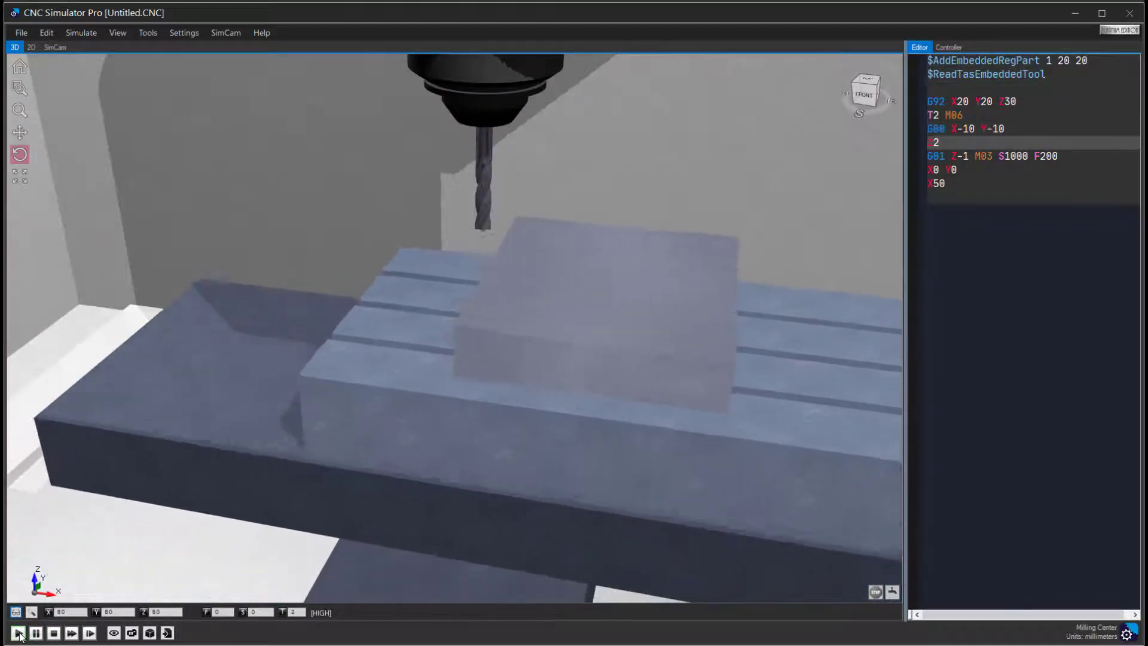
{"action": "left_click", "coordinate": [18, 632]}
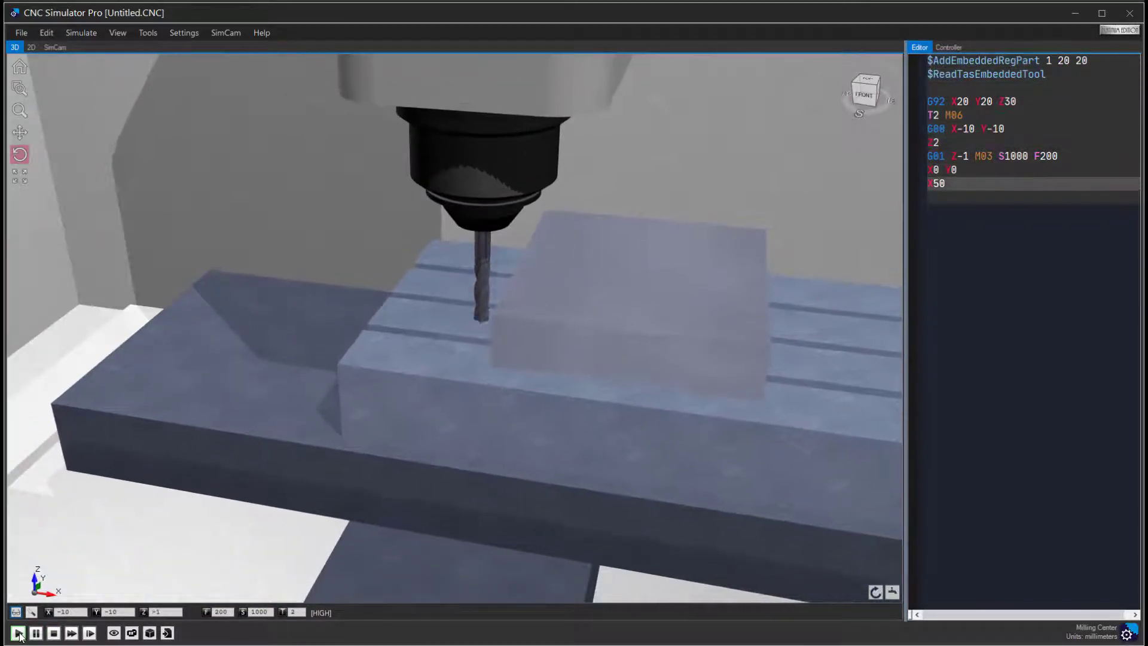
{"action": "left_click", "coordinate": [17, 632]}
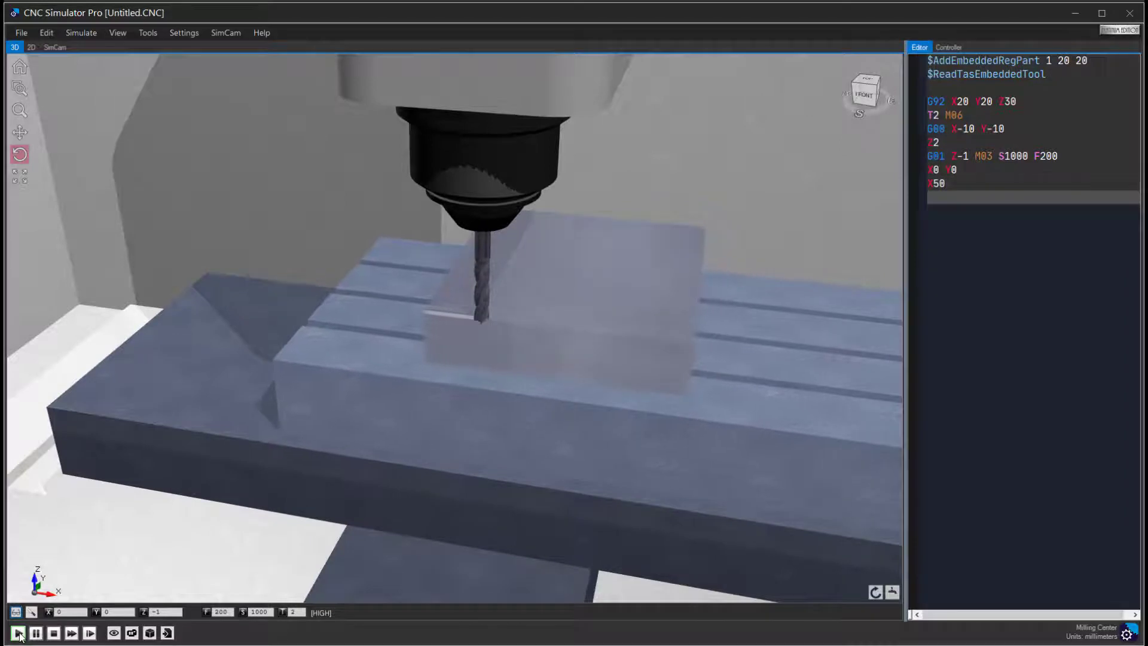
{"action": "left_click", "coordinate": [17, 633]}
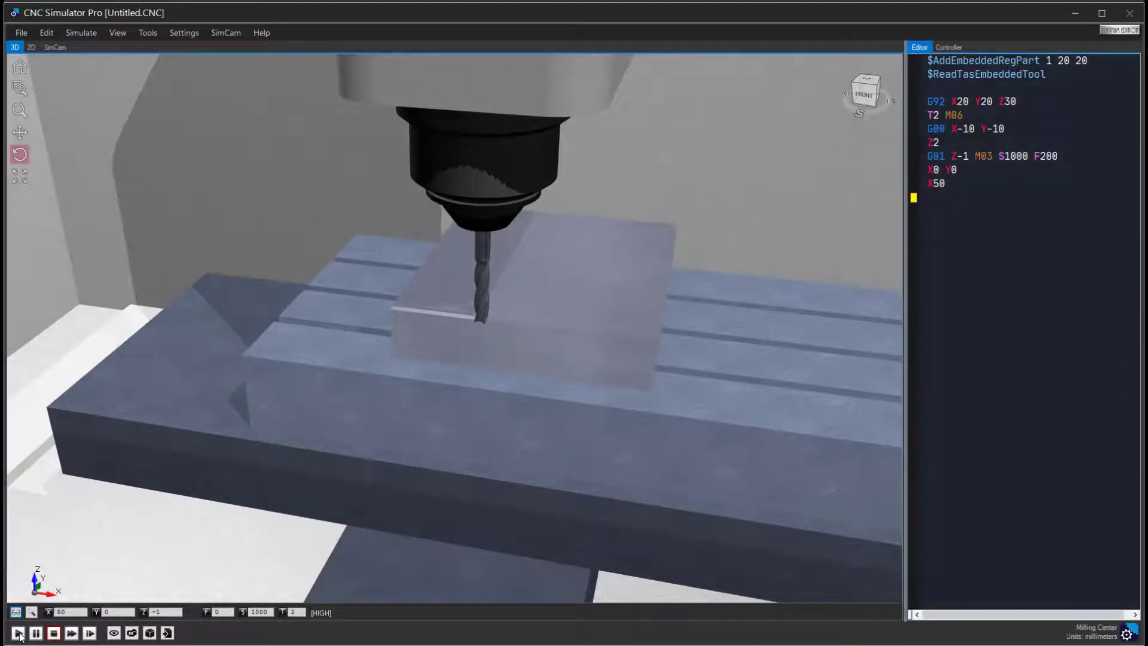
Step: Insert the 45°, 50 mm polar move 'G01 X85.355 Y35.355' from the calculator
{"action": "left_click", "coordinate": [216, 48]}
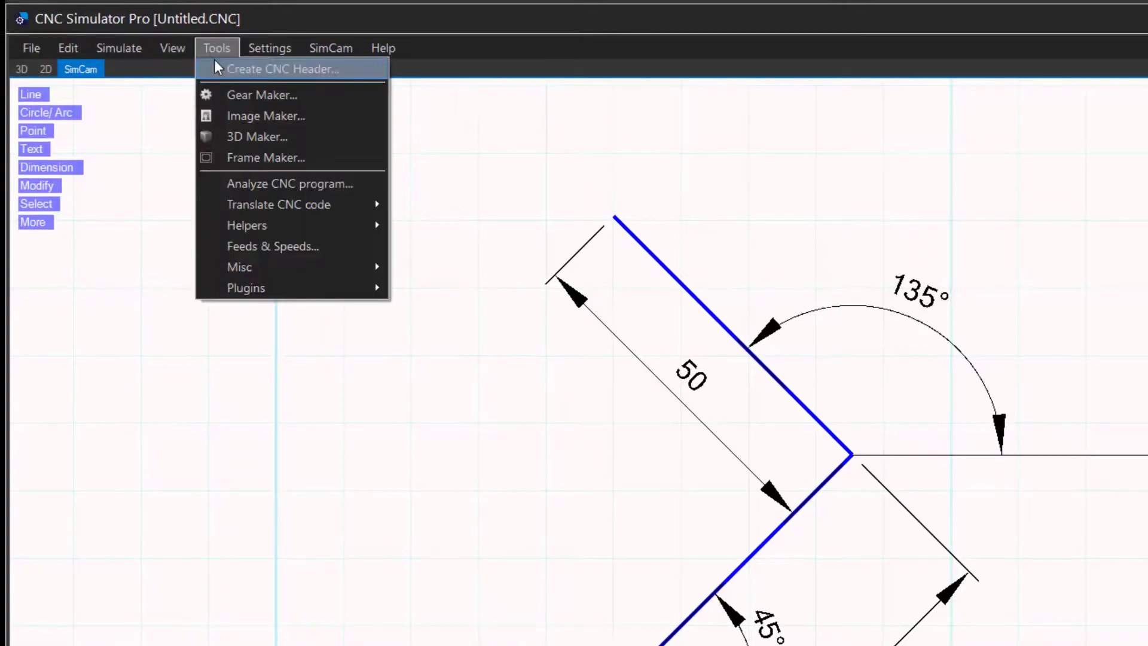
{"action": "mouse_move", "coordinate": [290, 183]}
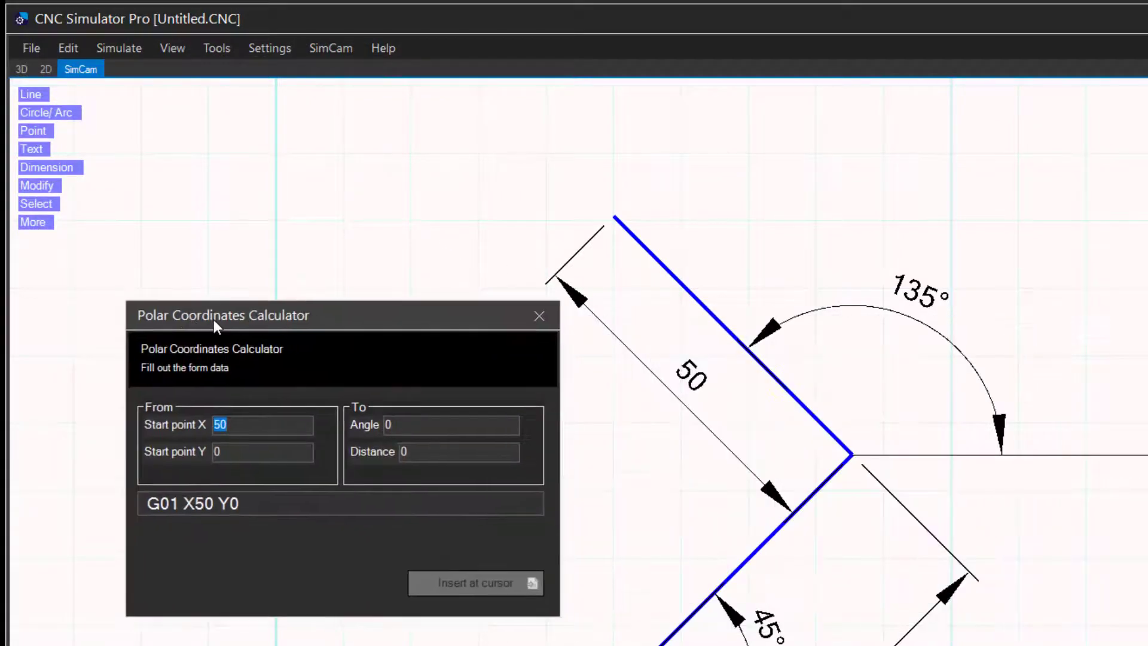
{"action": "mouse_move", "coordinate": [243, 509]}
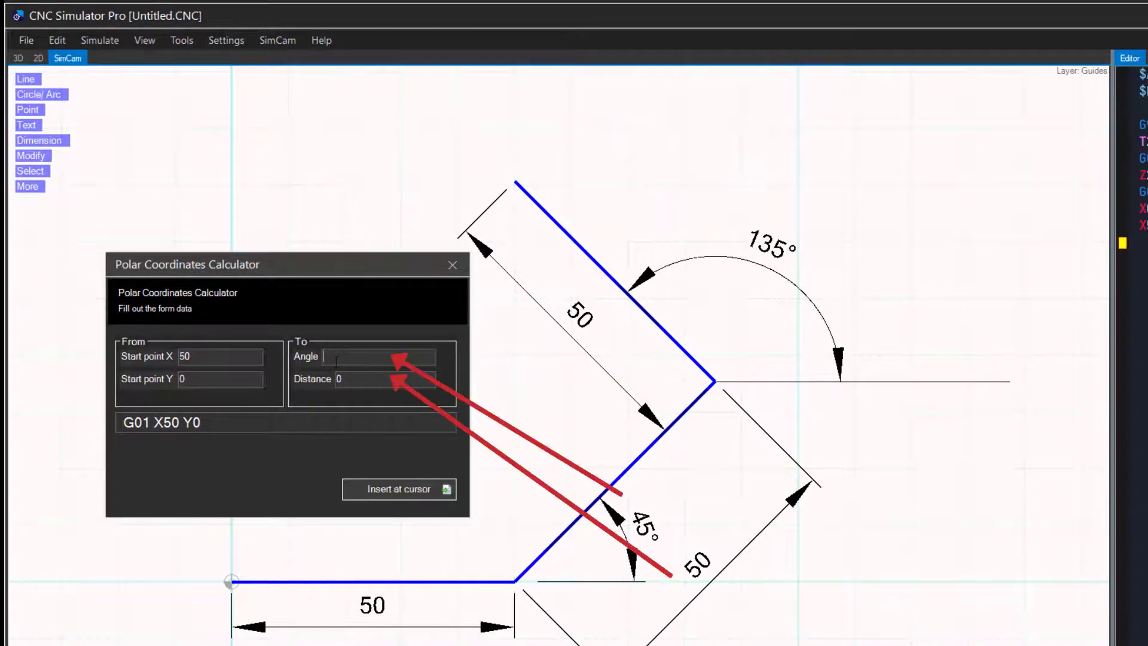
{"action": "type", "text": "45"}
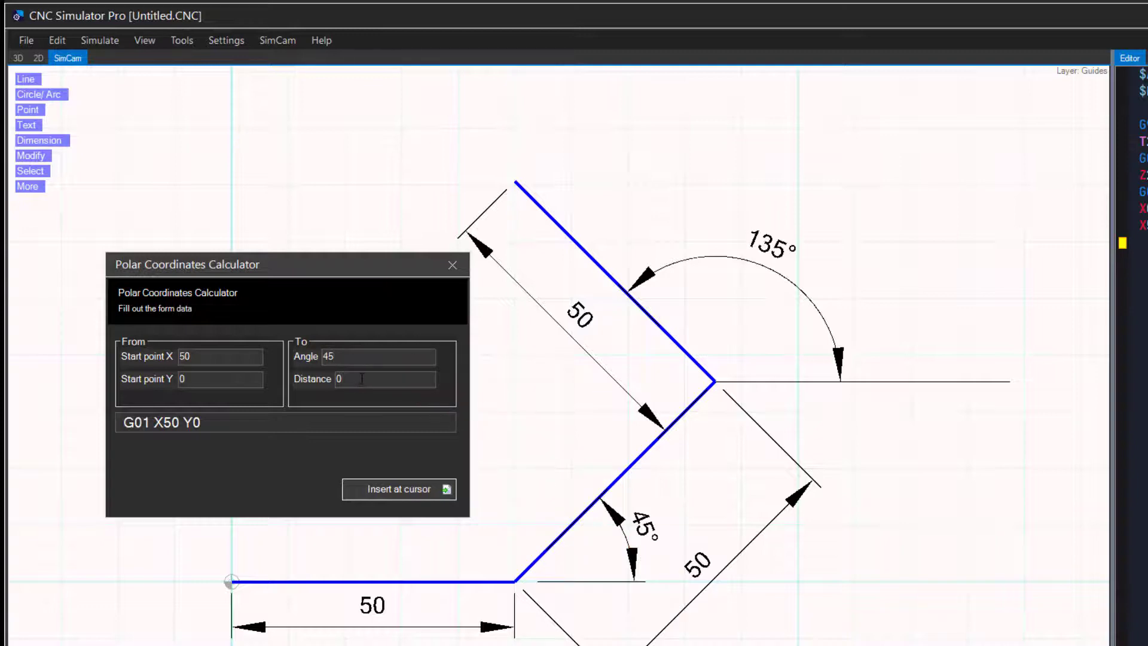
{"action": "type", "text": "50"}
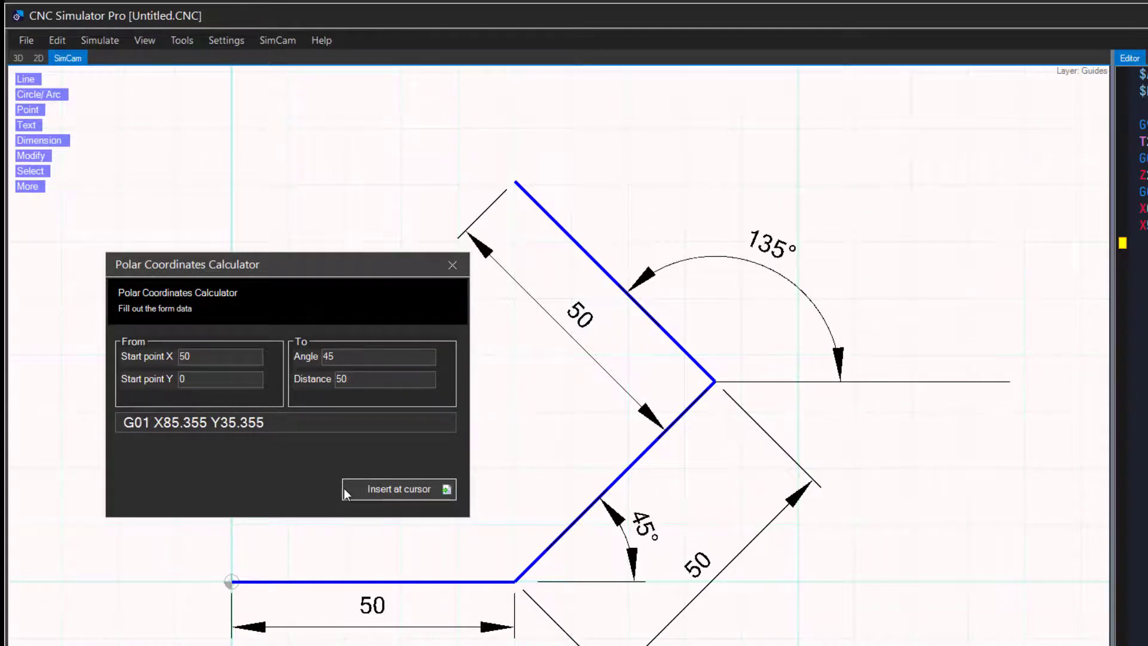
{"action": "mouse_move", "coordinate": [407, 496]}
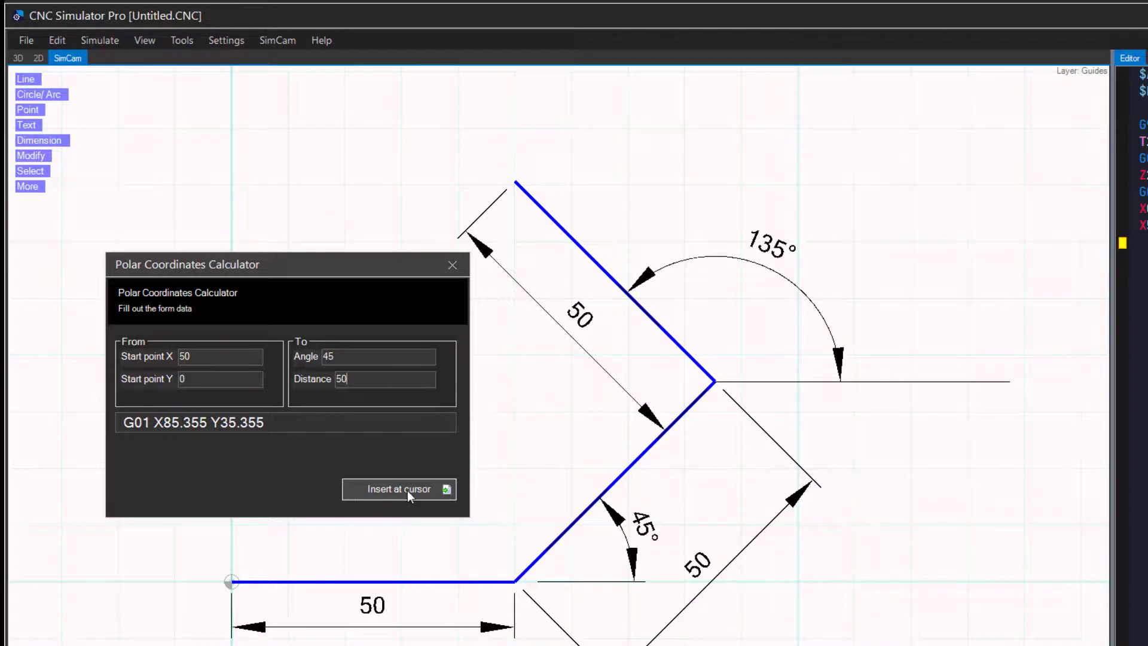
{"action": "left_click", "coordinate": [398, 489]}
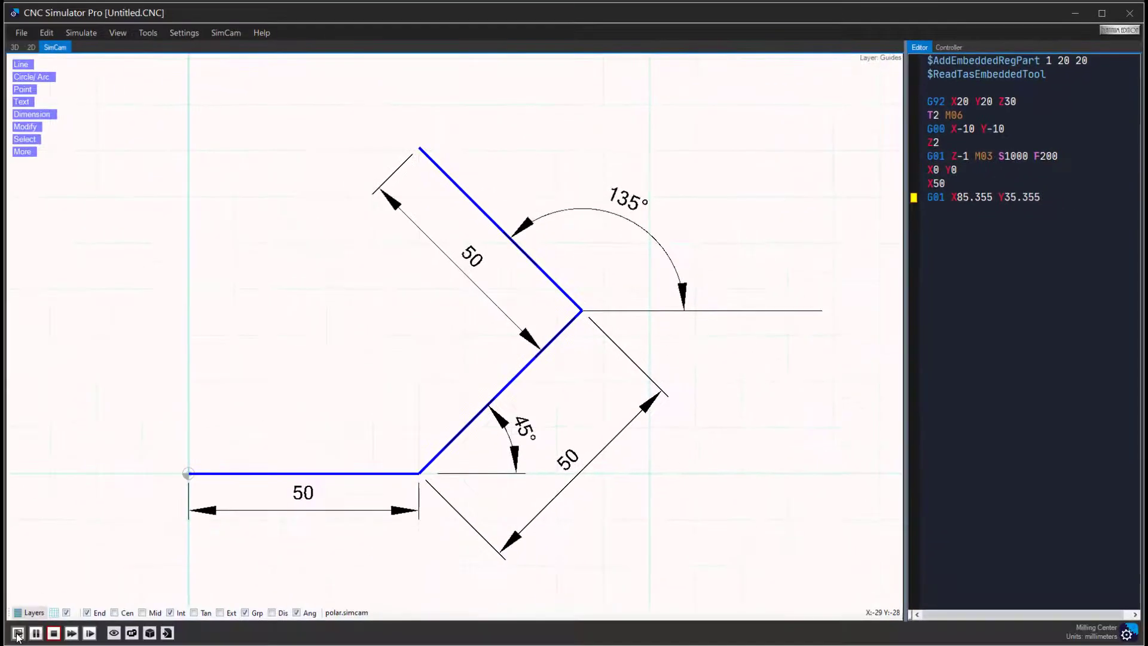
Step: Step the 3D simulation through the straight and 45° cuts, then return to SimCam
{"action": "left_click", "coordinate": [18, 632]}
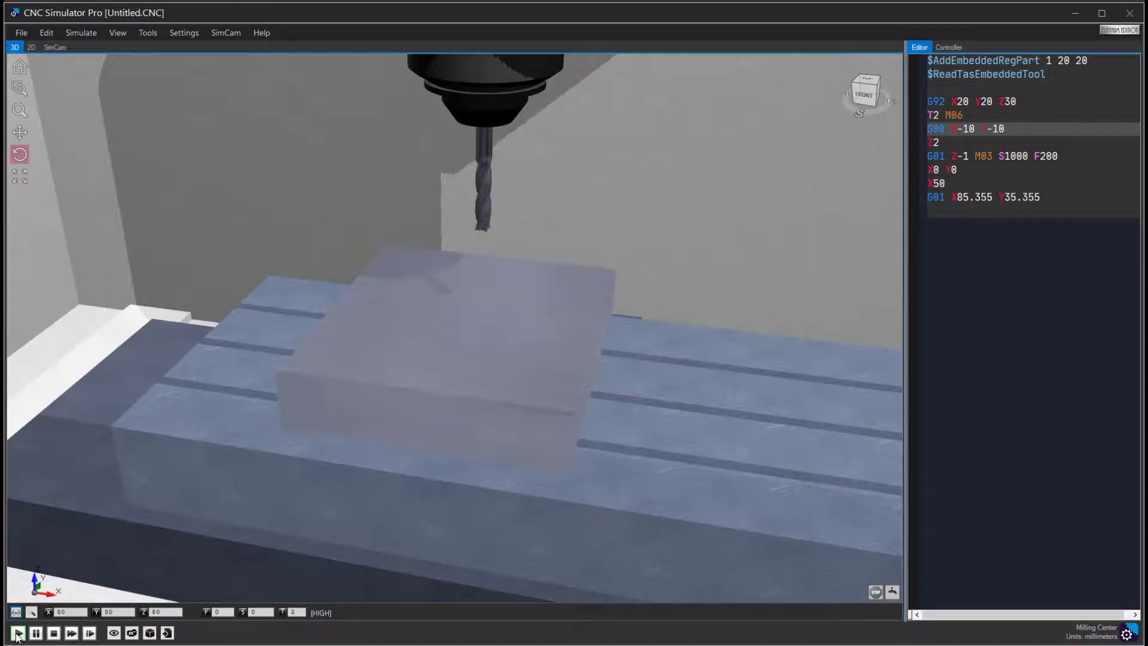
{"action": "left_click", "coordinate": [17, 632]}
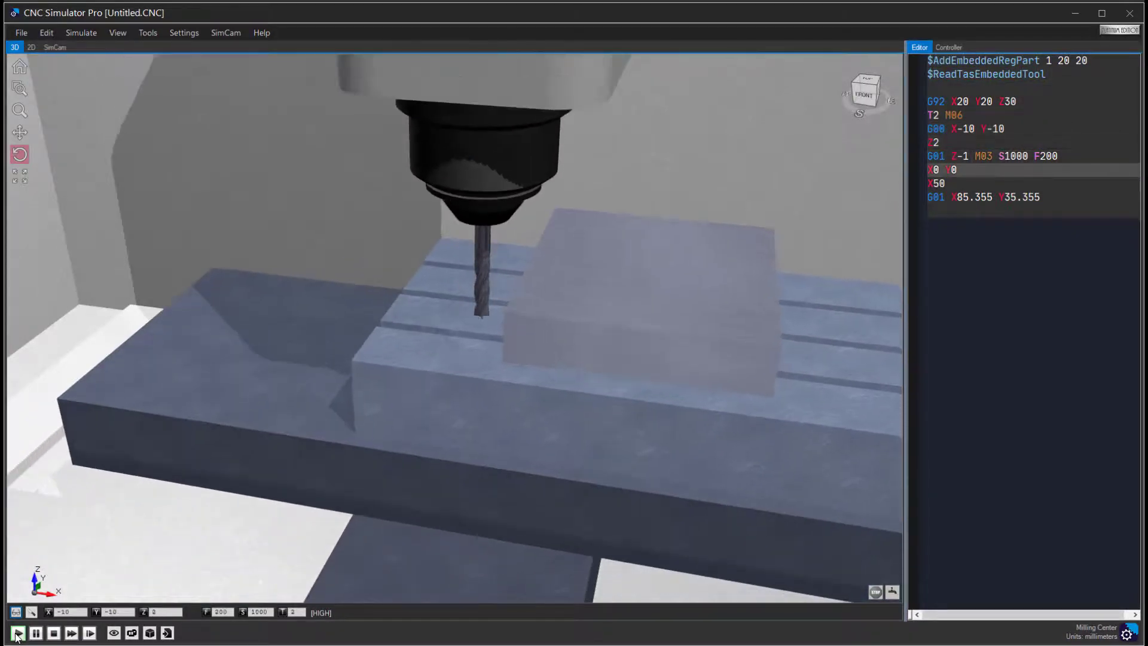
{"action": "left_click", "coordinate": [16, 633]}
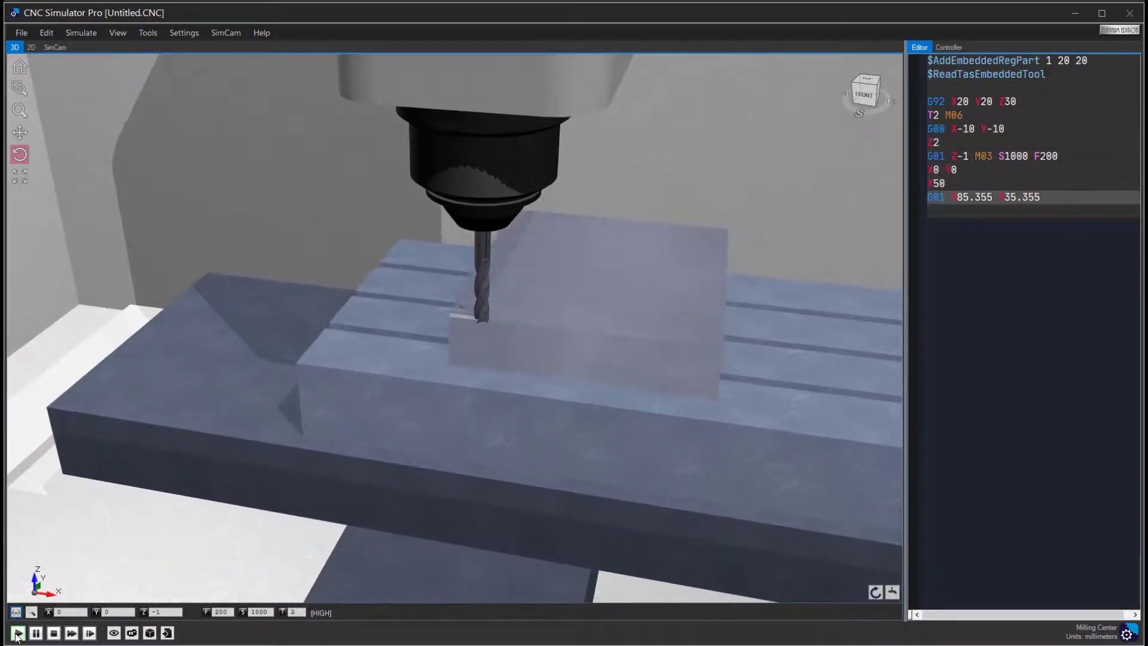
{"action": "left_click", "coordinate": [16, 632]}
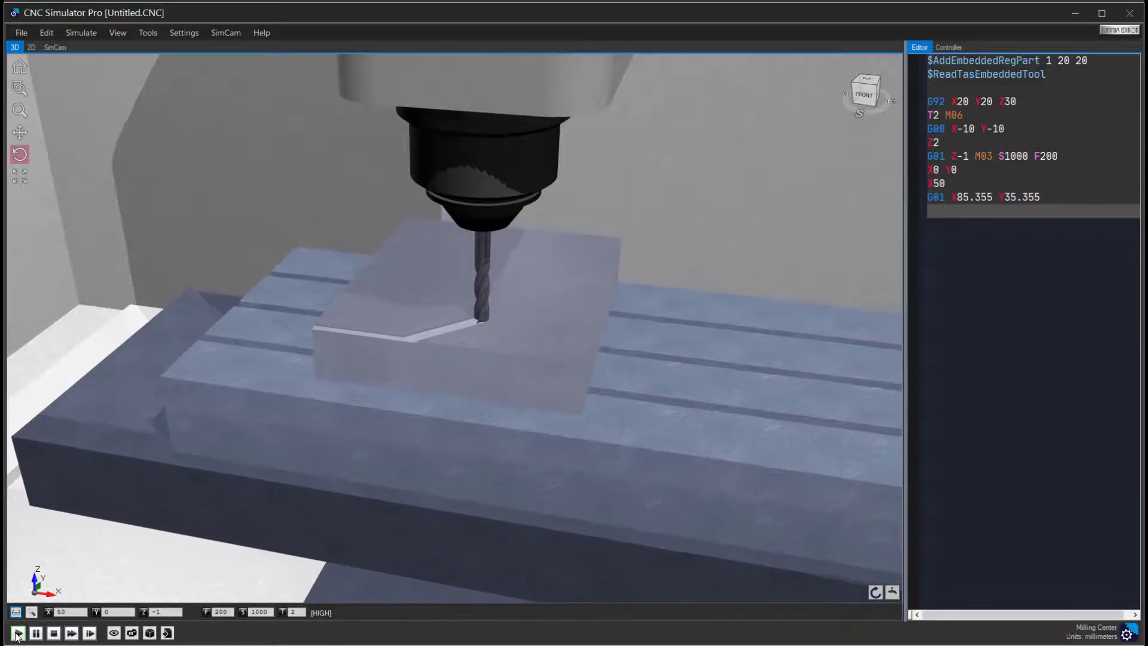
{"action": "left_click", "coordinate": [16, 633]}
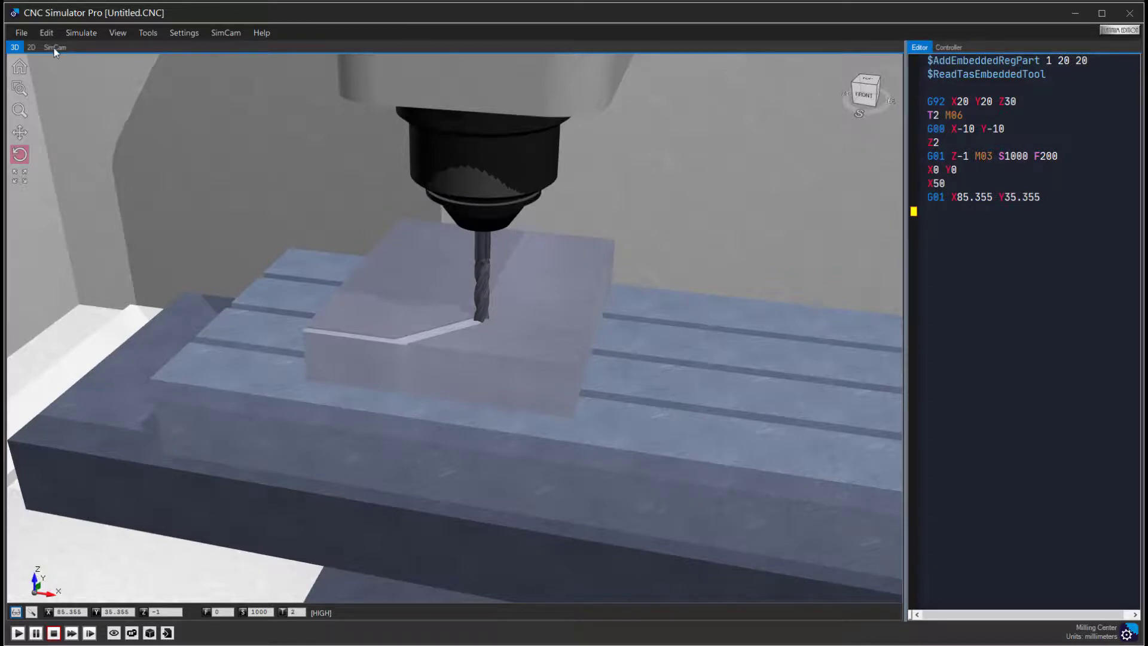
{"action": "left_click", "coordinate": [55, 46]}
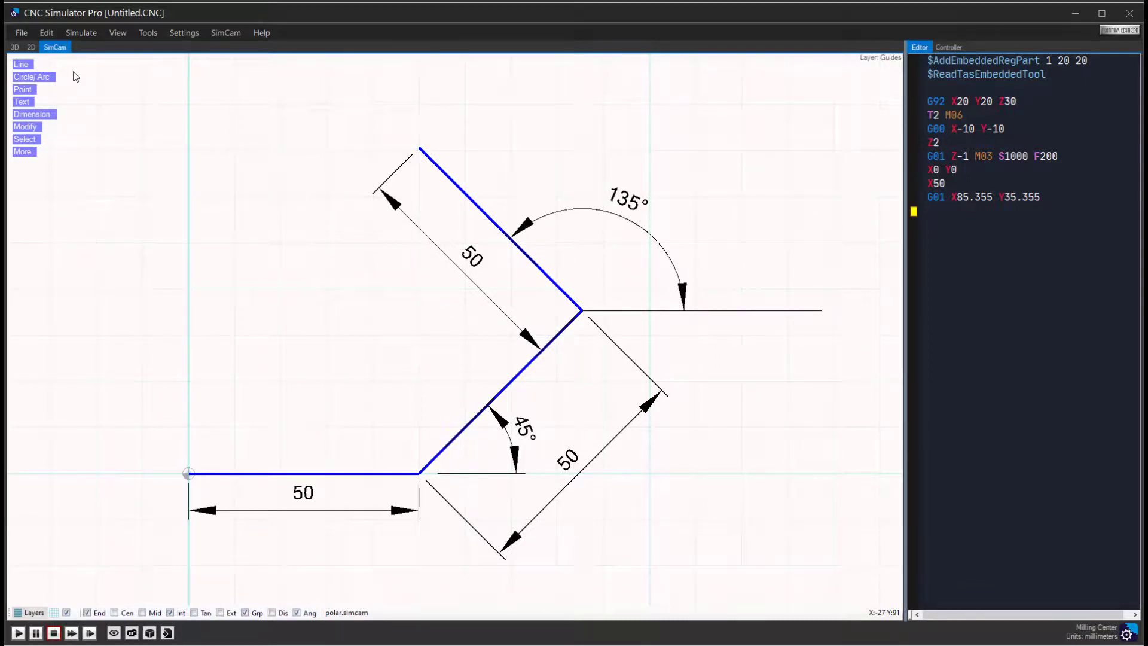
{"action": "mouse_move", "coordinate": [604, 234]}
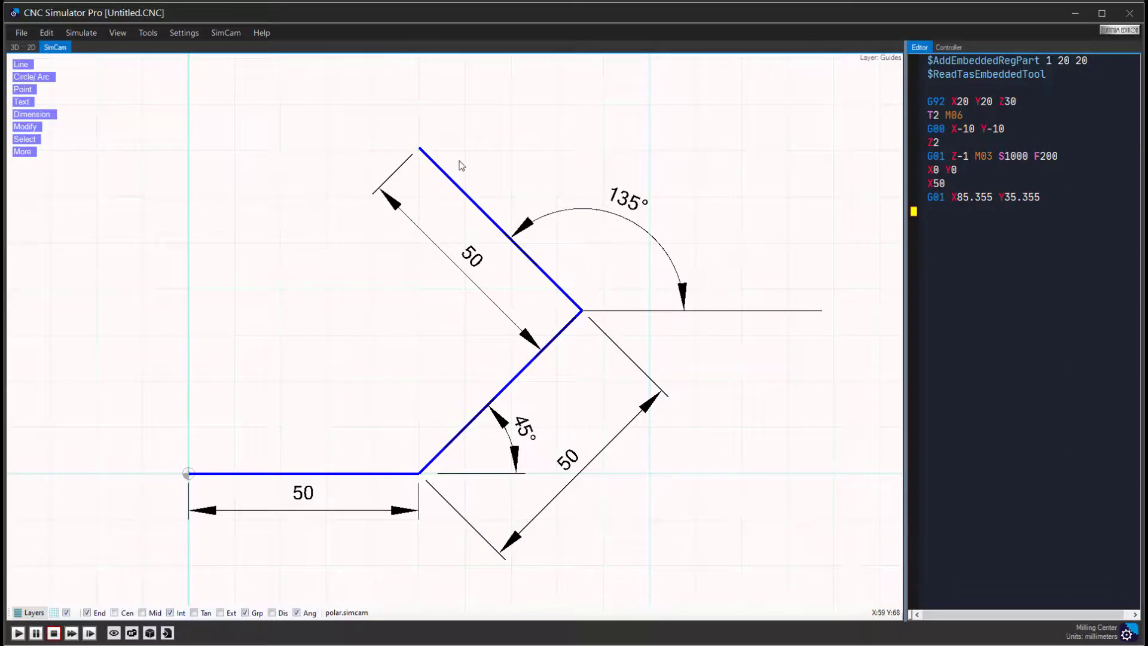
Step: Insert 'G01 X50 Y70.71' via the Polar Calculator with angle 135, distance 50
{"action": "left_click", "coordinate": [147, 33]}
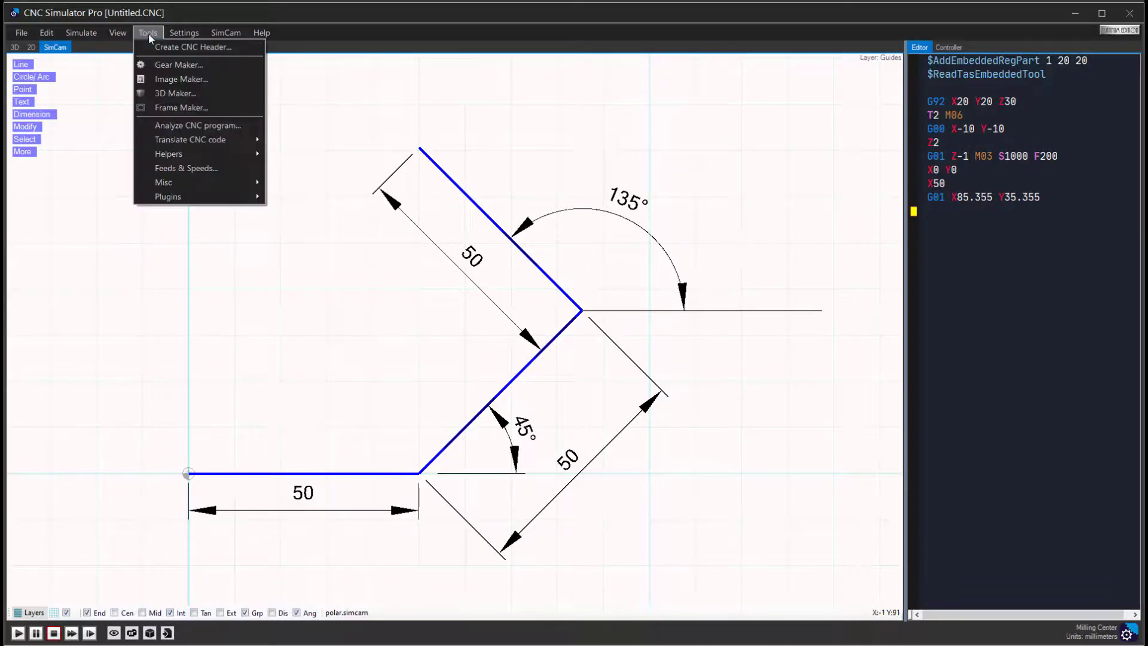
{"action": "mouse_move", "coordinate": [180, 79]}
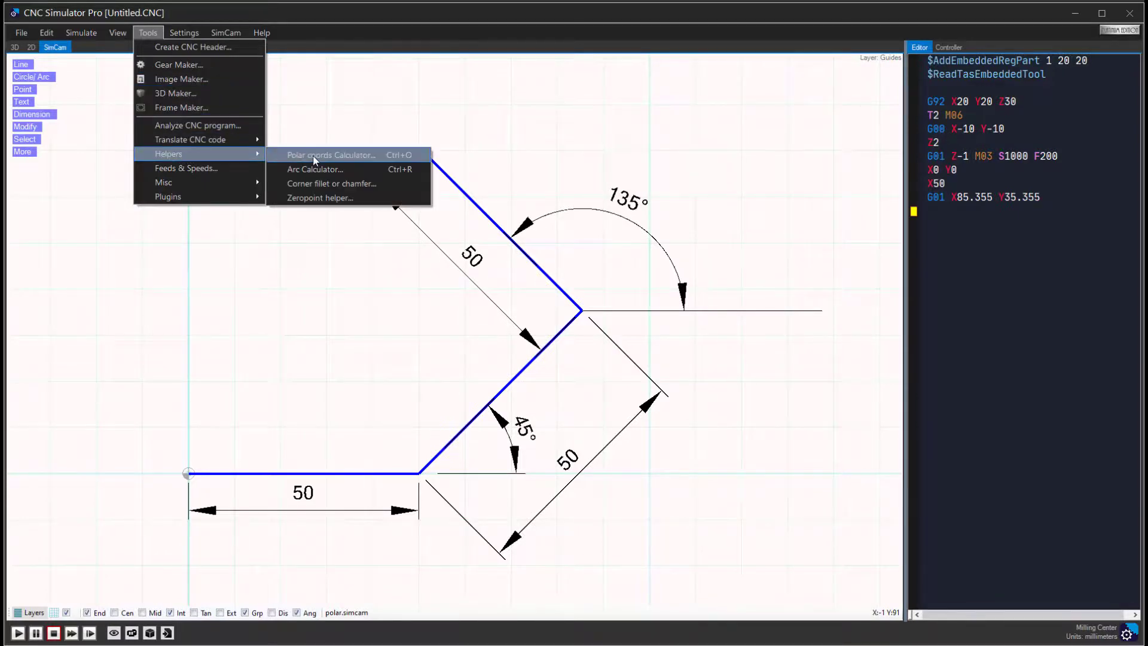
{"action": "left_click", "coordinate": [330, 155]}
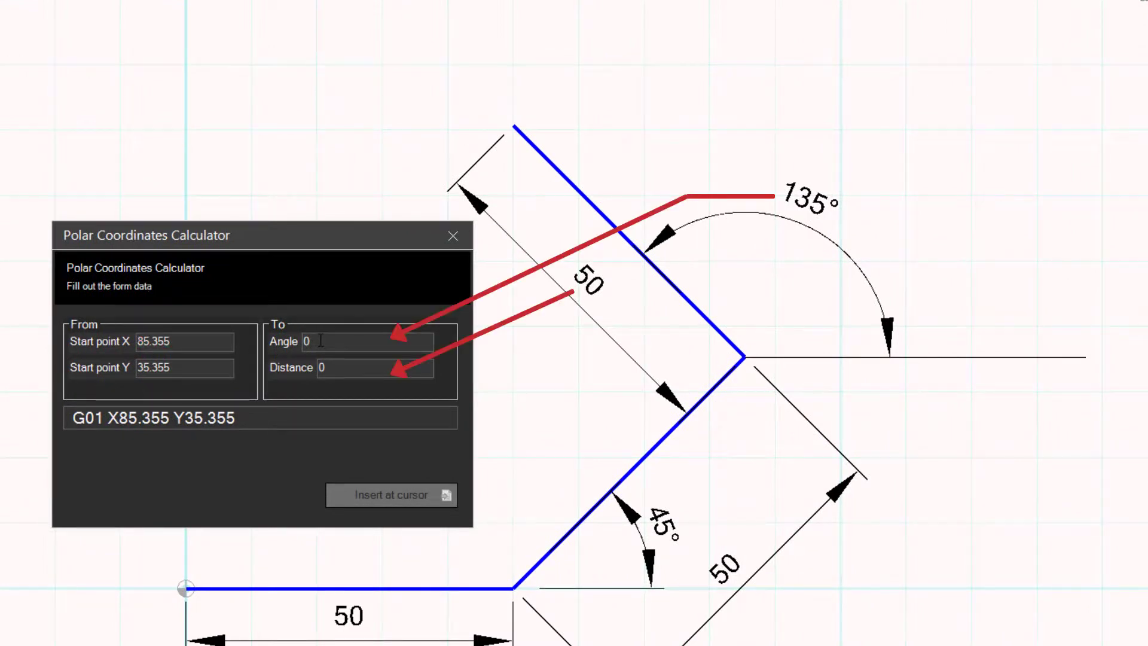
{"action": "type", "text": "135"}
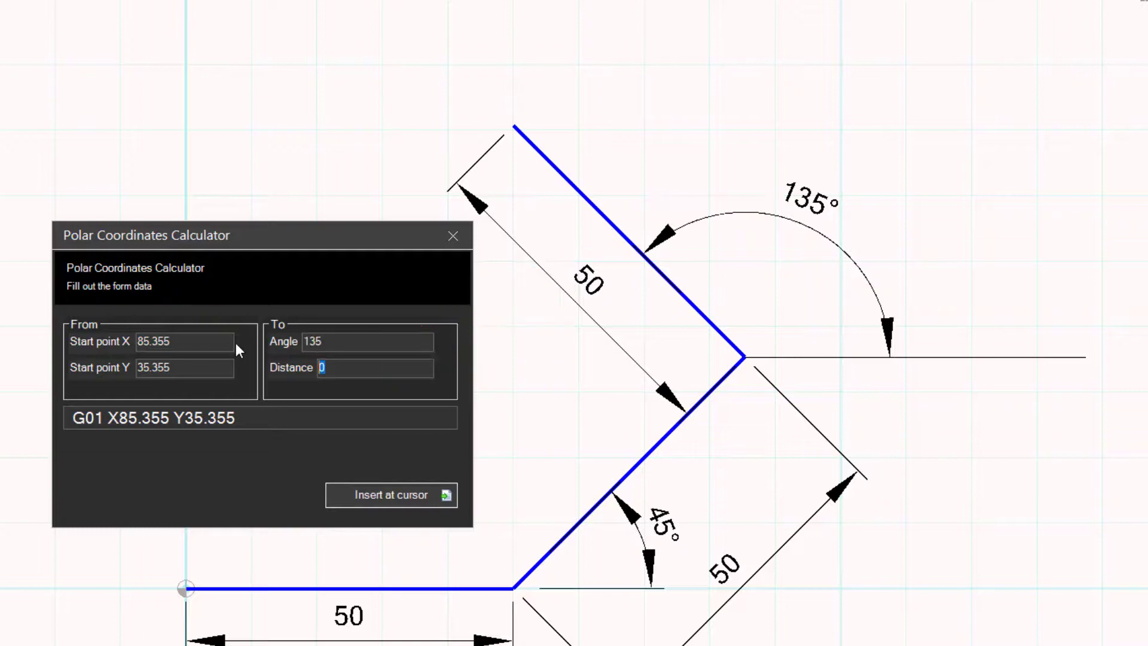
{"action": "type", "text": "50"}
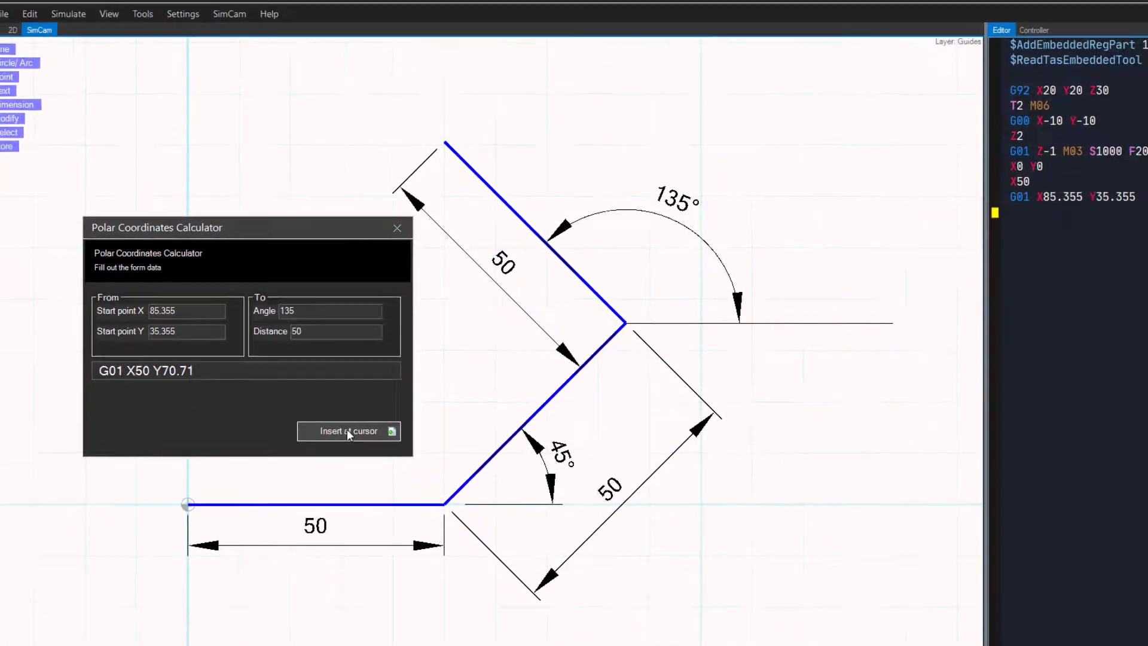
{"action": "left_click", "coordinate": [348, 430]}
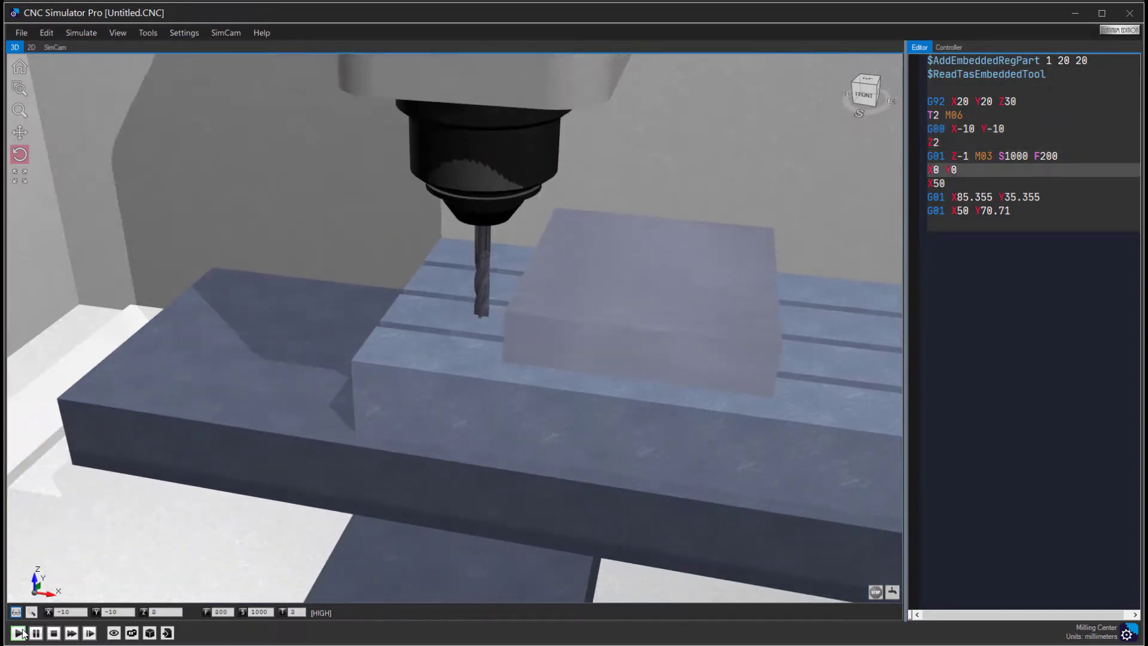
Step: Step the simulation through the 50 mm, 45° and 135° cuts to finish the groove
{"action": "left_click", "coordinate": [15, 633]}
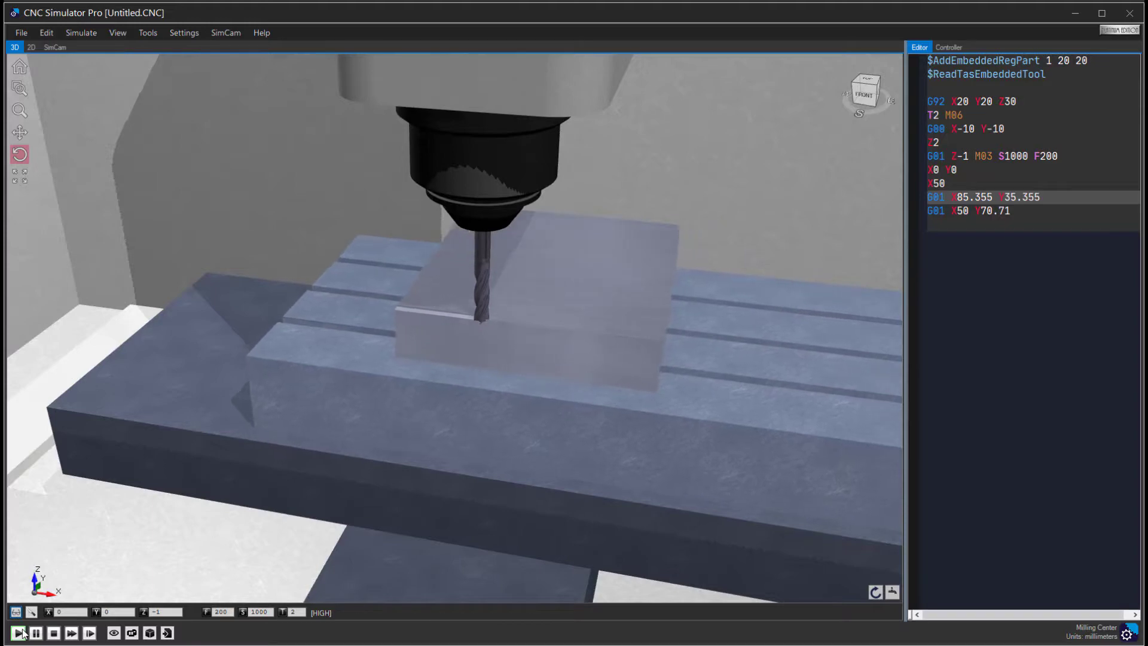
{"action": "left_click", "coordinate": [5, 632]}
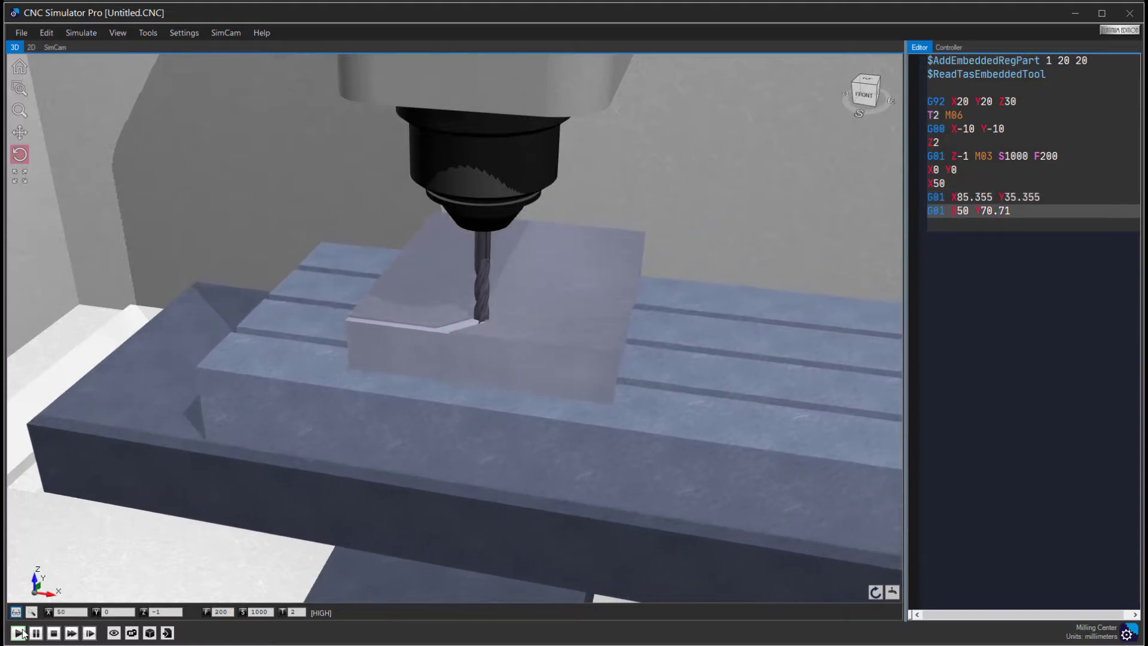
{"action": "left_click", "coordinate": [6, 633]}
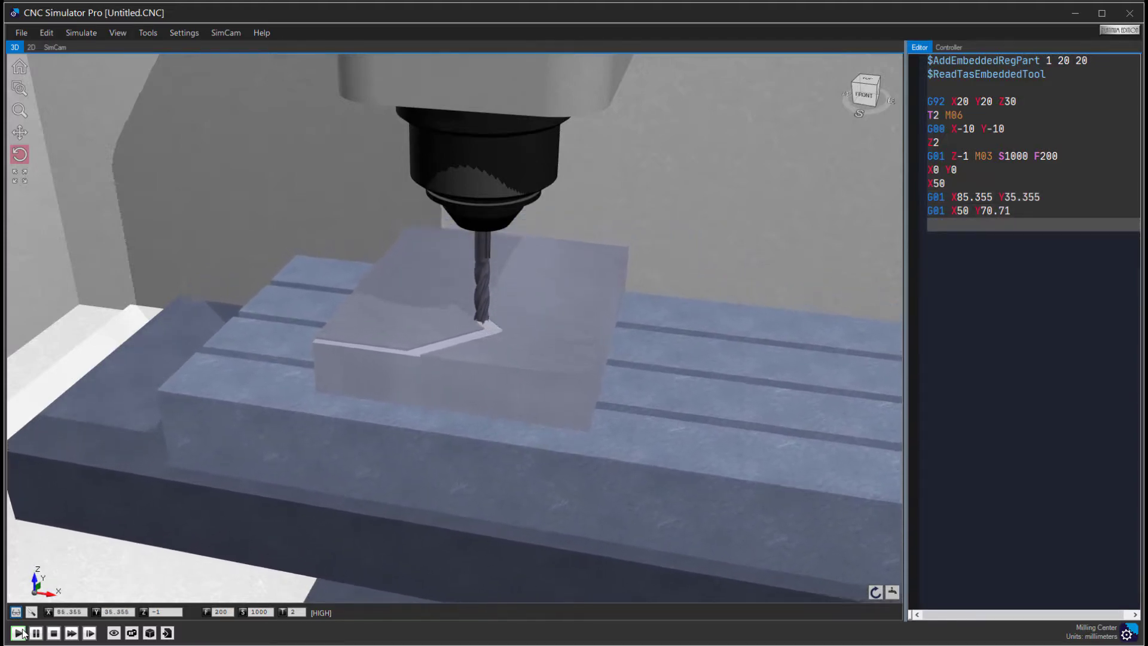
{"action": "left_click", "coordinate": [15, 632]}
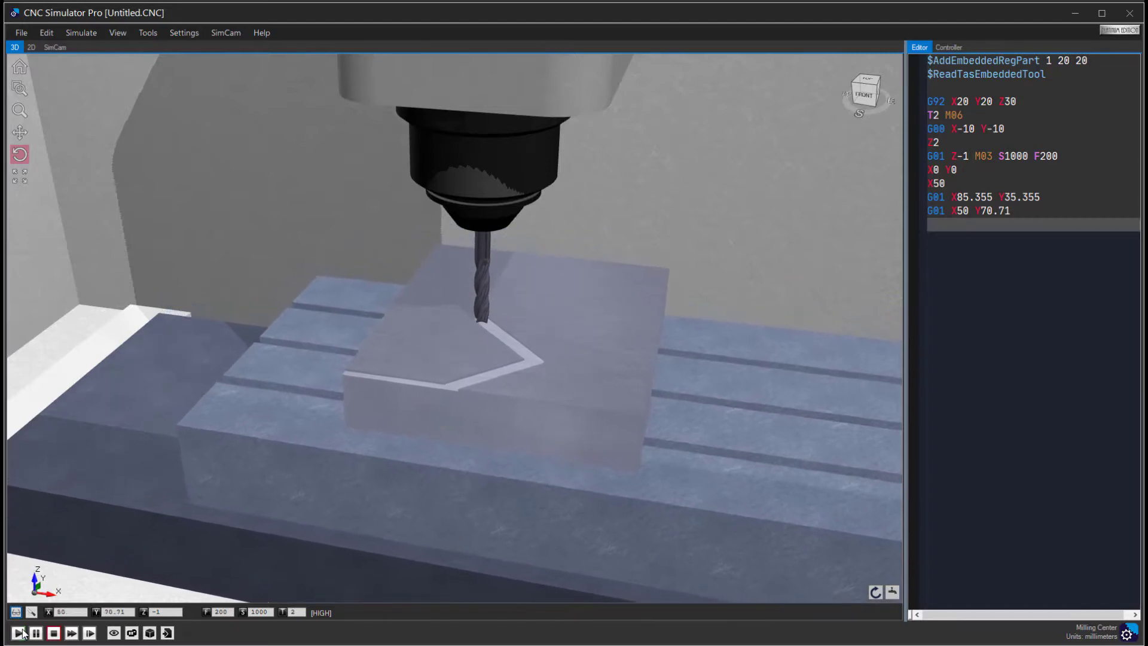
{"action": "left_click", "coordinate": [20, 632]}
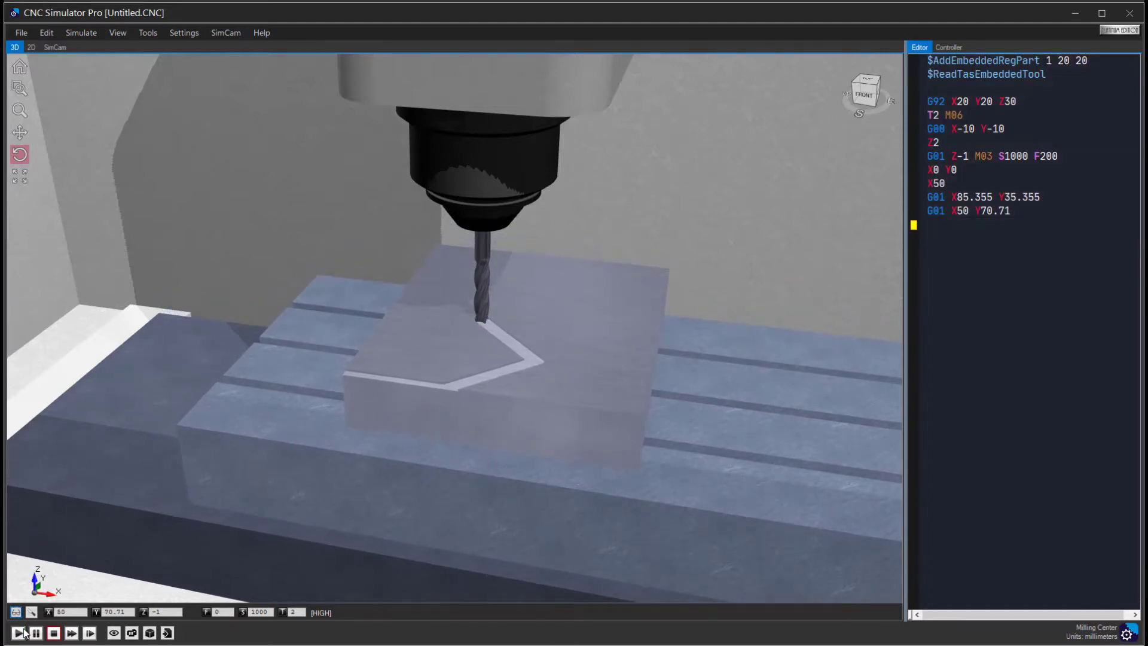